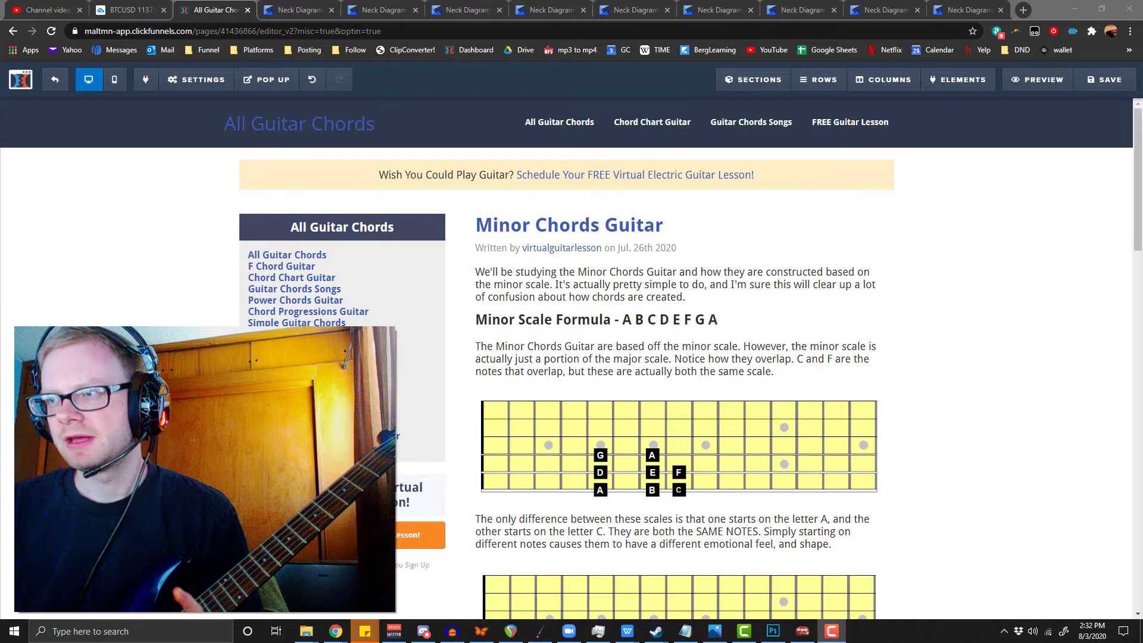
# - Scroll down to the two letter fretboard diagrams and the 'Minor Scale Formula - 1 2 3b…' heading
pyautogui.scroll(-3)
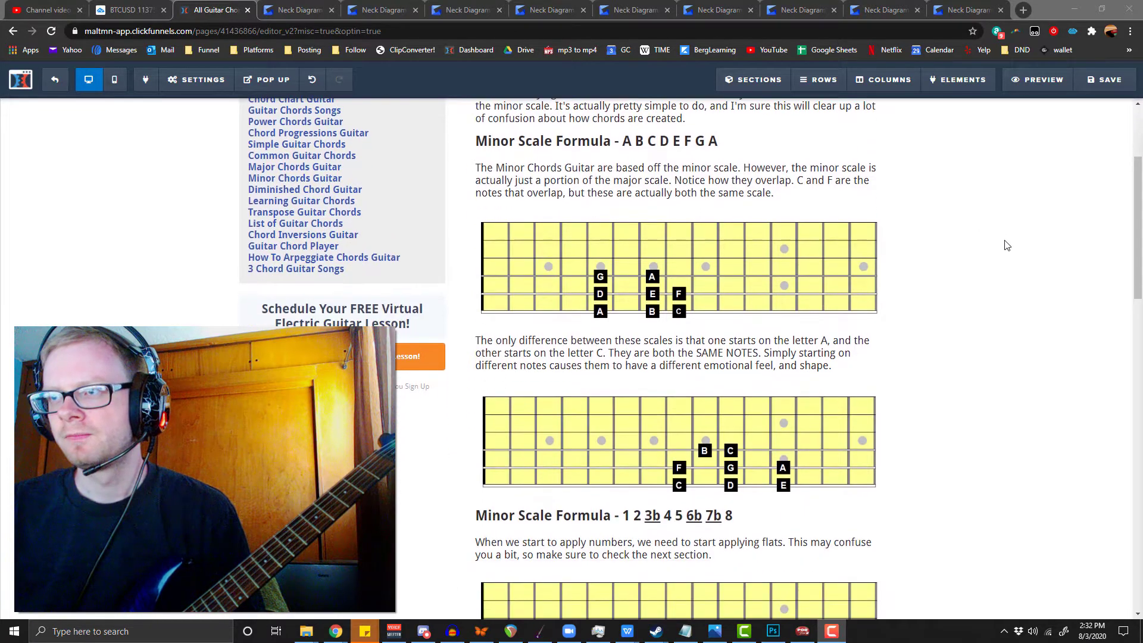
pyautogui.moveTo(996, 252)
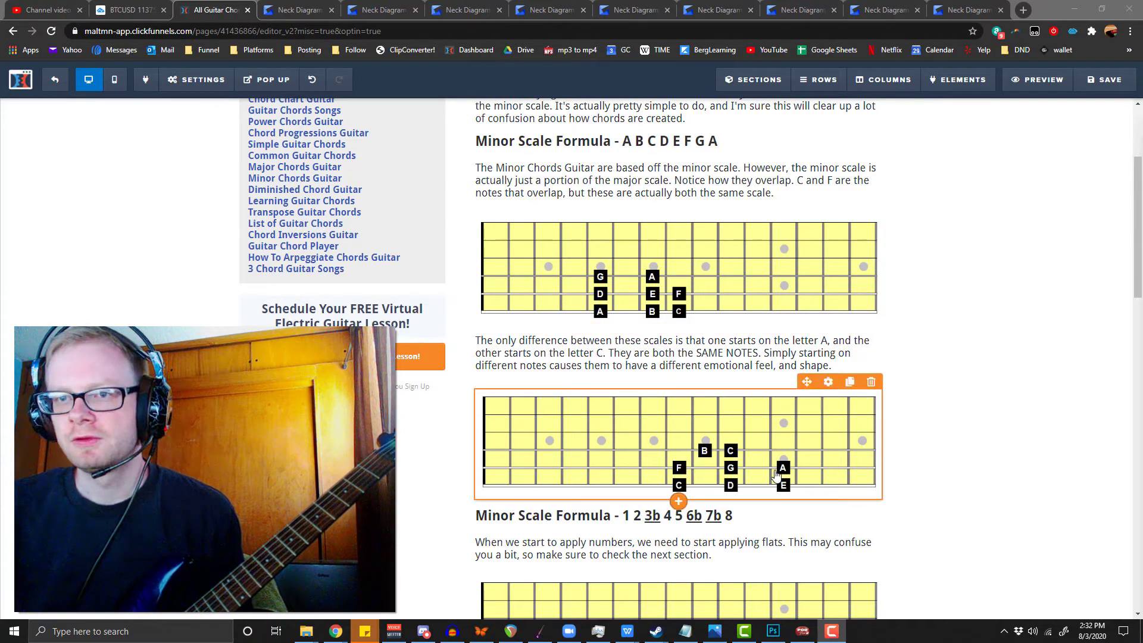
pyautogui.moveTo(678, 444)
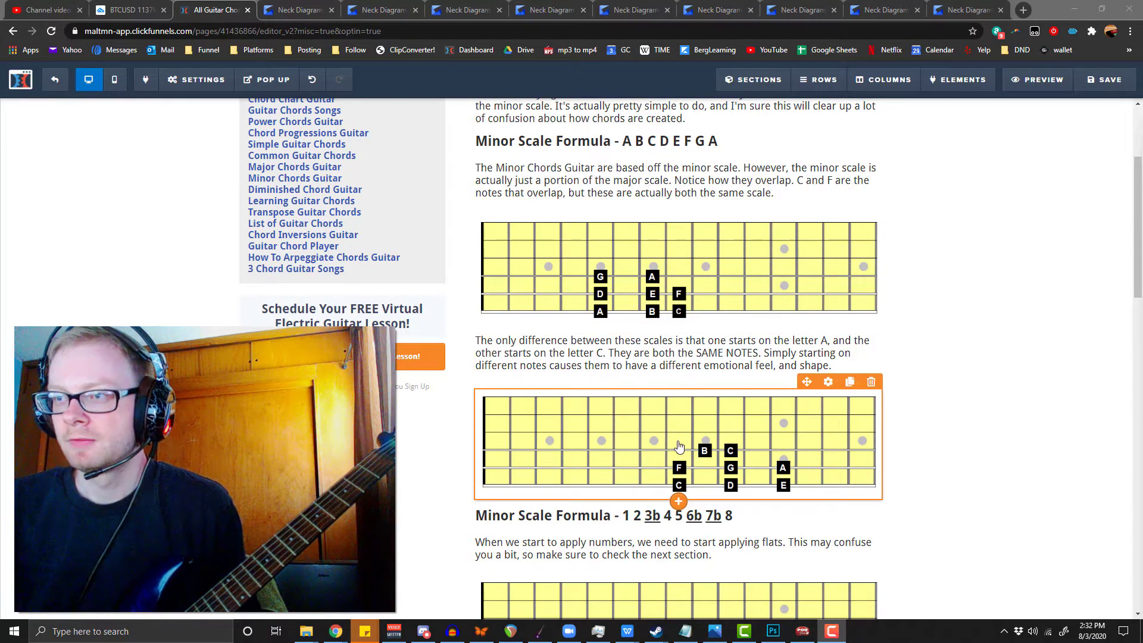
pyautogui.moveTo(733, 478)
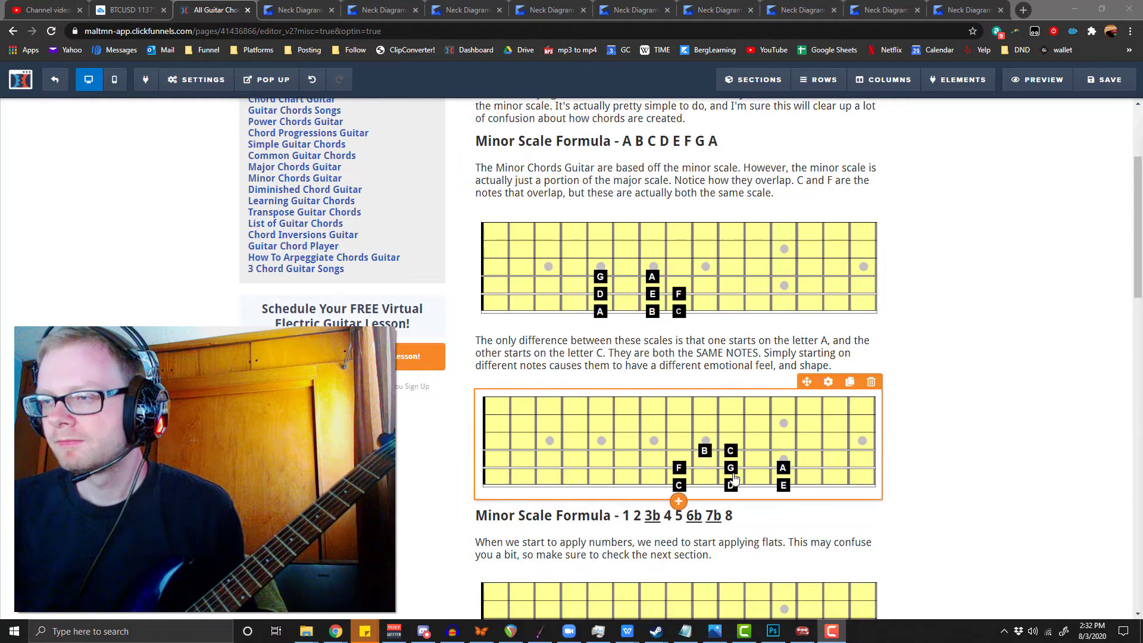
pyautogui.moveTo(666, 423)
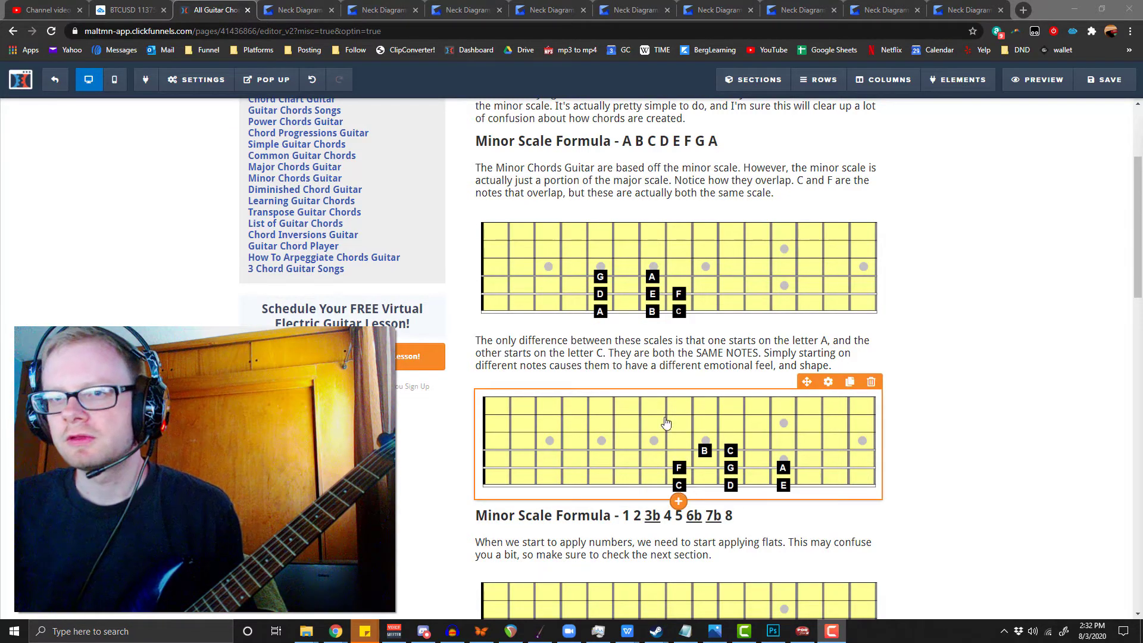
pyautogui.moveTo(711, 464)
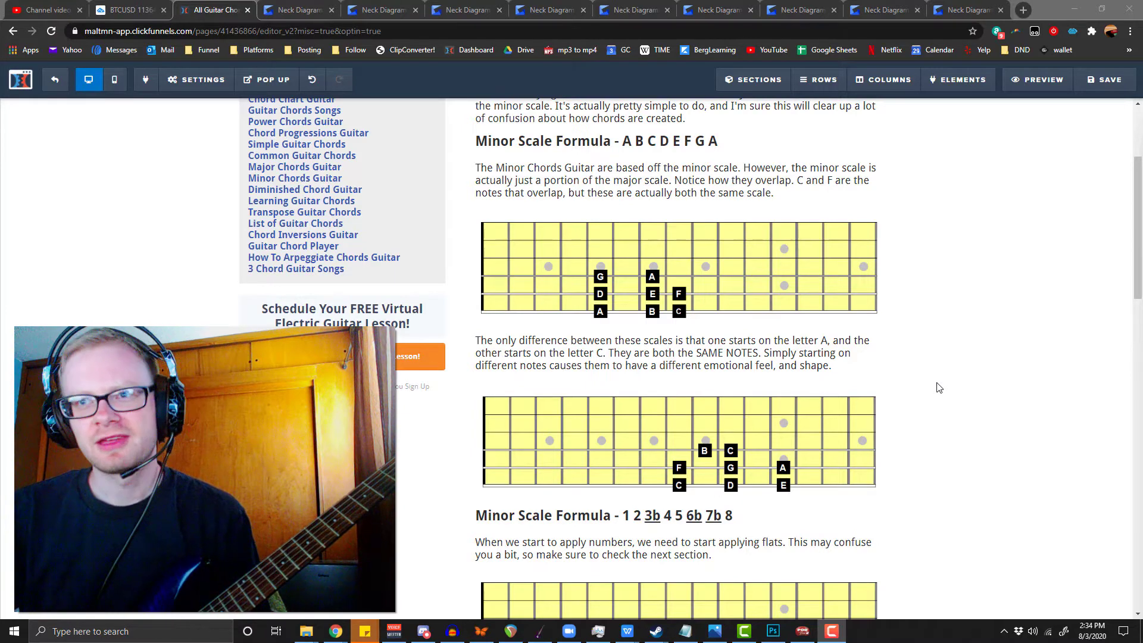
pyautogui.moveTo(1021, 325)
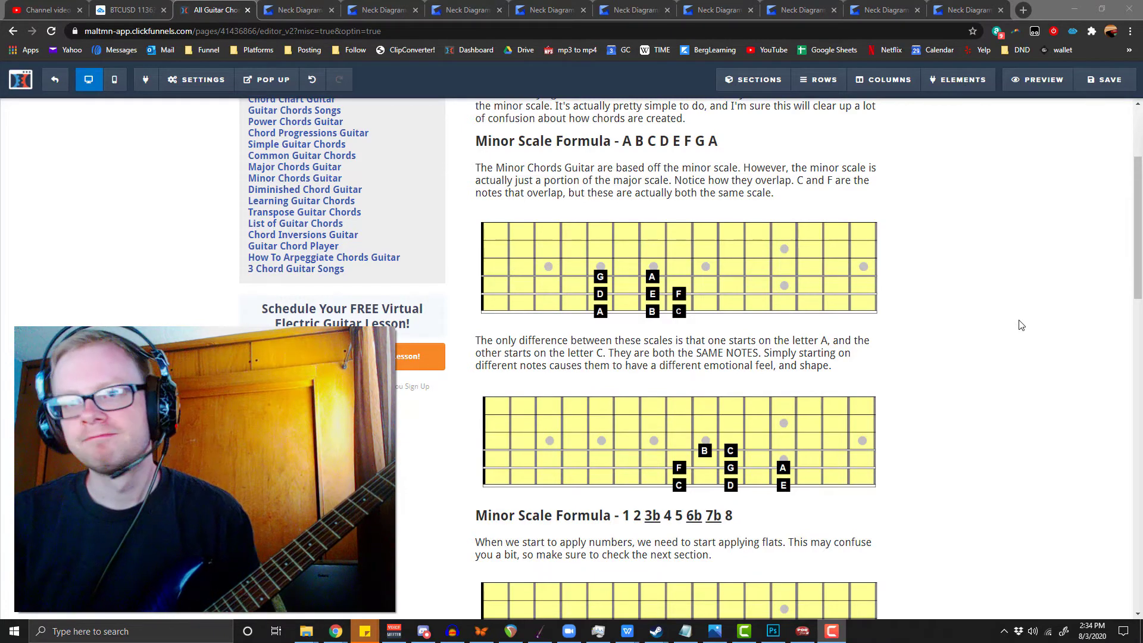
# - Scroll down past the numbered fretboard diagrams to the 'What Are Flats?' explanation
pyautogui.scroll(-3)
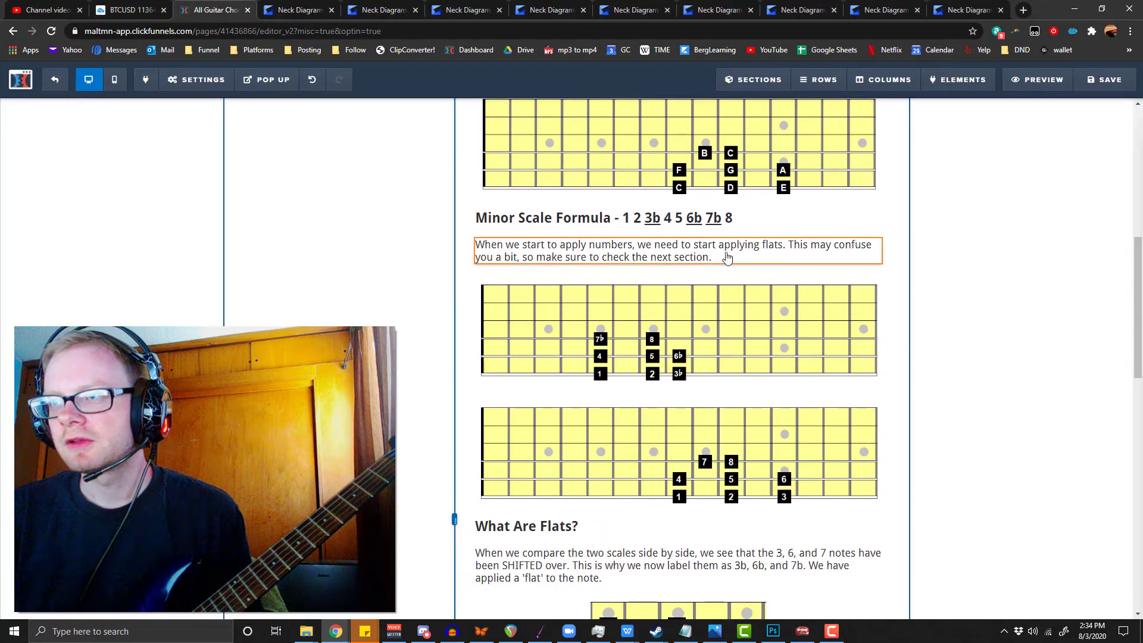
pyautogui.scroll(-3)
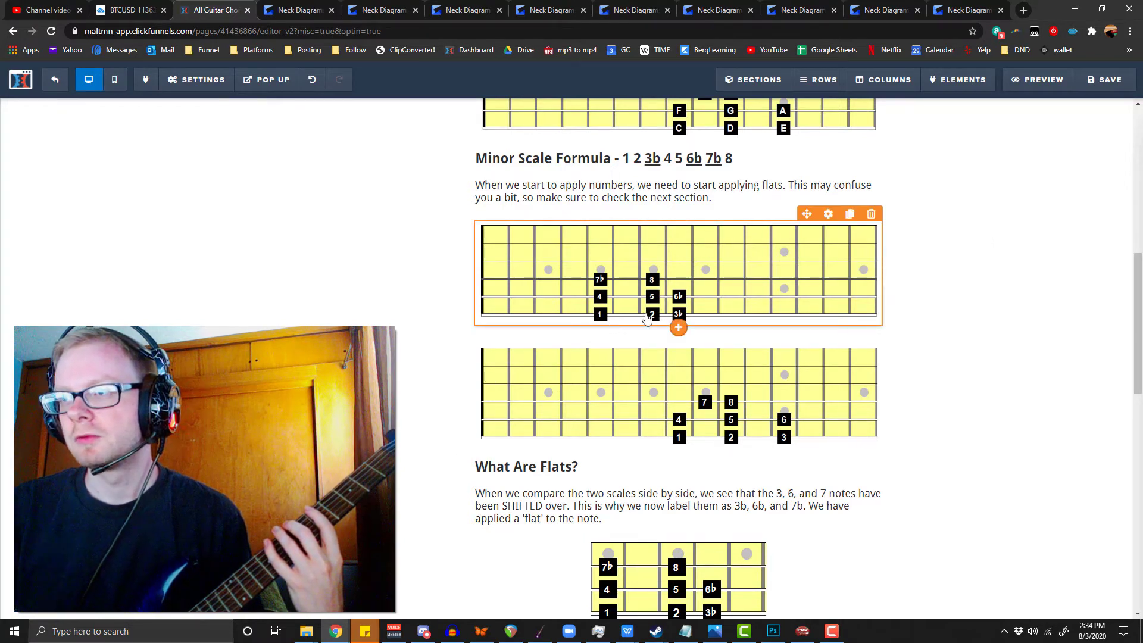
pyautogui.moveTo(675, 299)
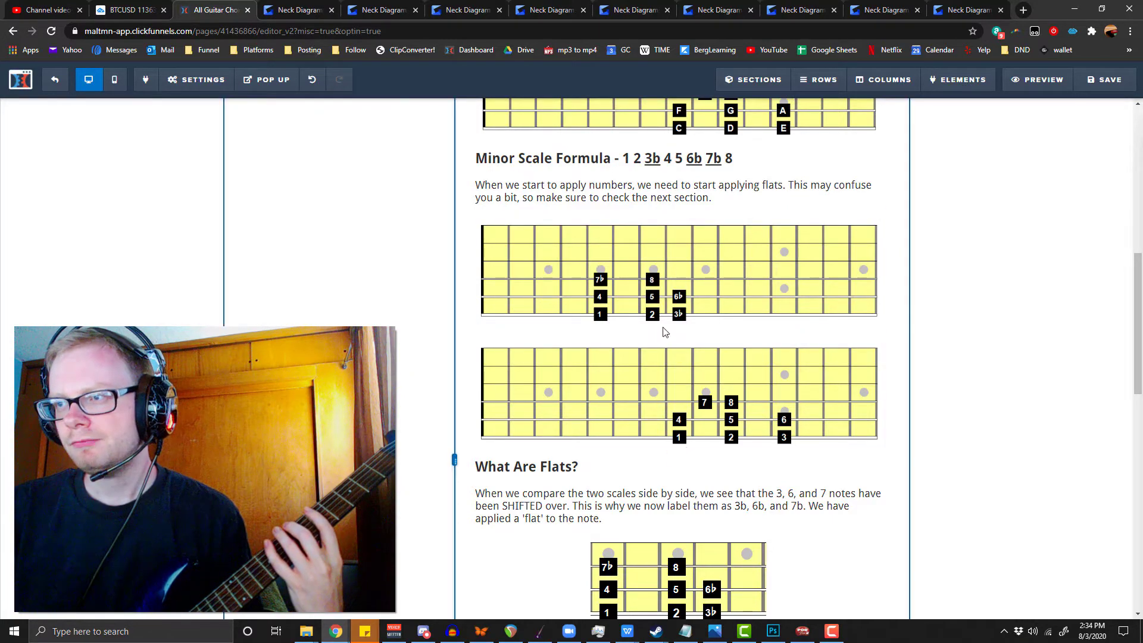
# - Scroll to the flat and major-scale diagrams and select each diagram
pyautogui.scroll(-3)
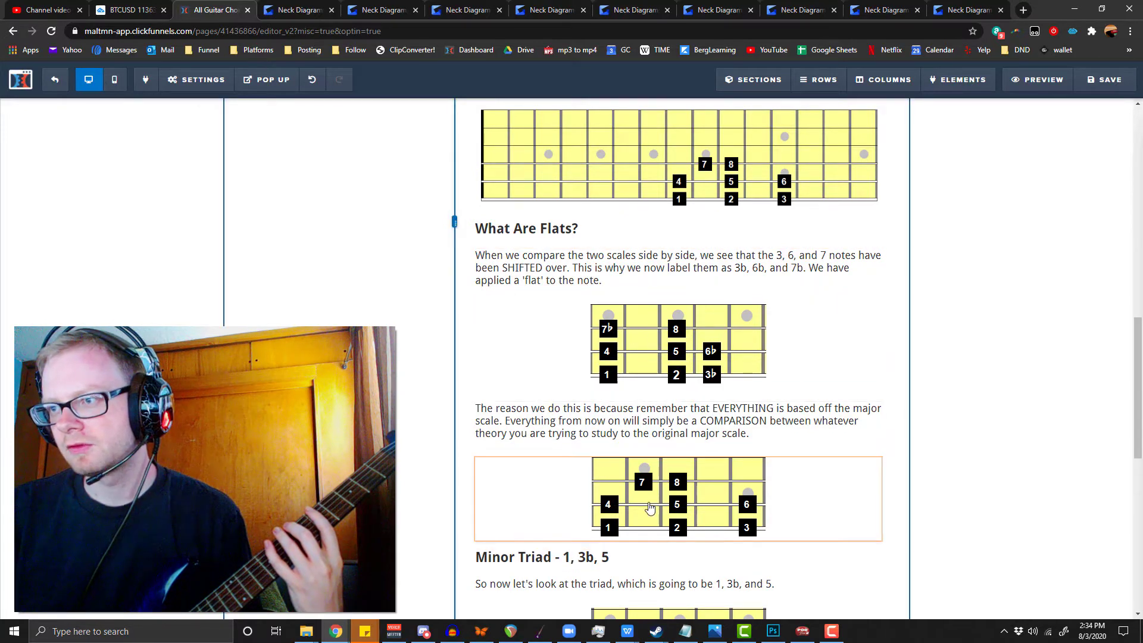
pyautogui.click(656, 267)
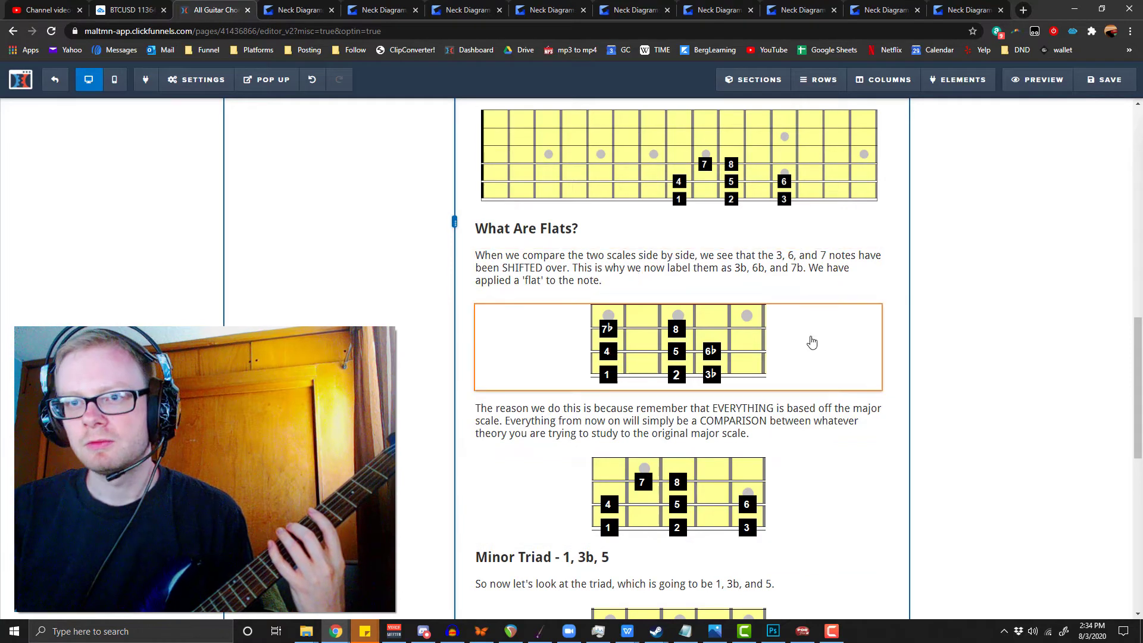
pyautogui.click(631, 357)
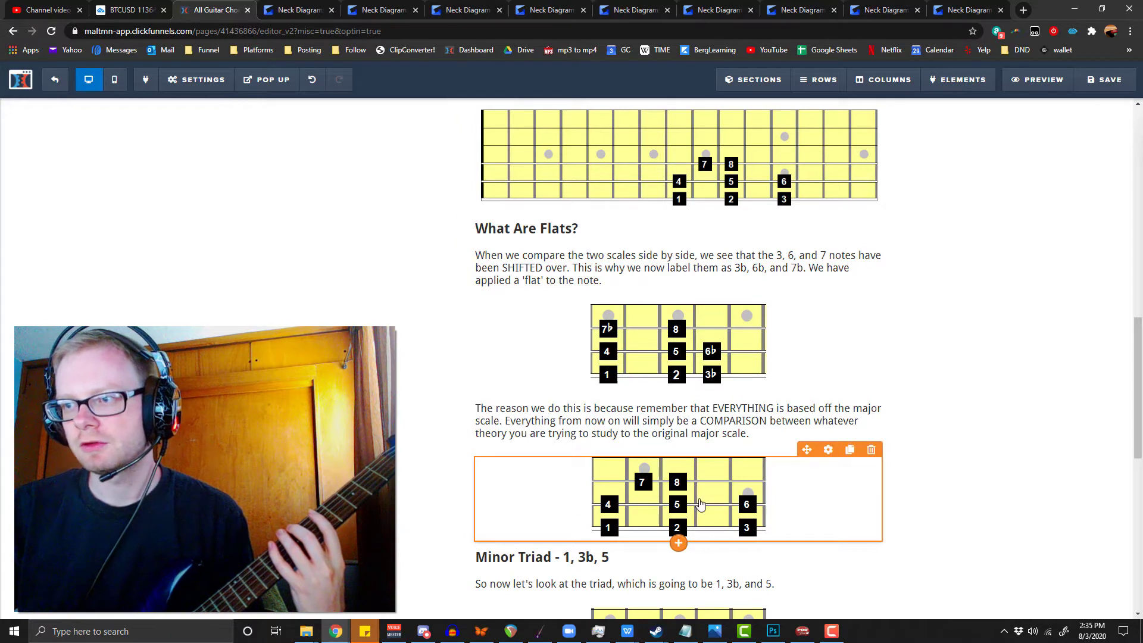
pyautogui.moveTo(691, 497)
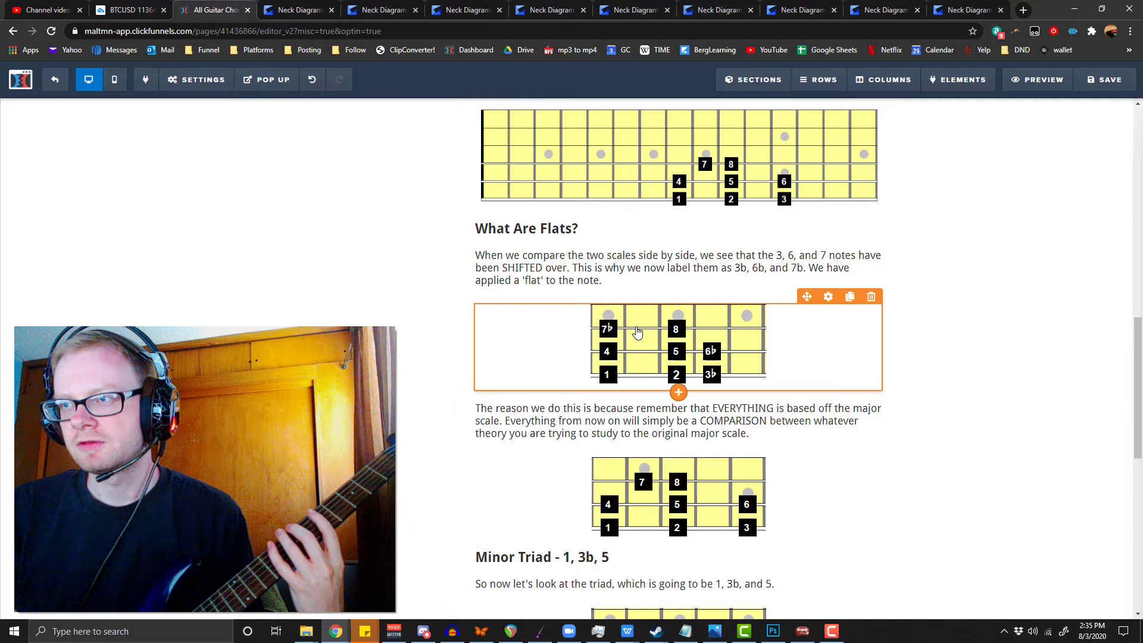
pyautogui.moveTo(710, 382)
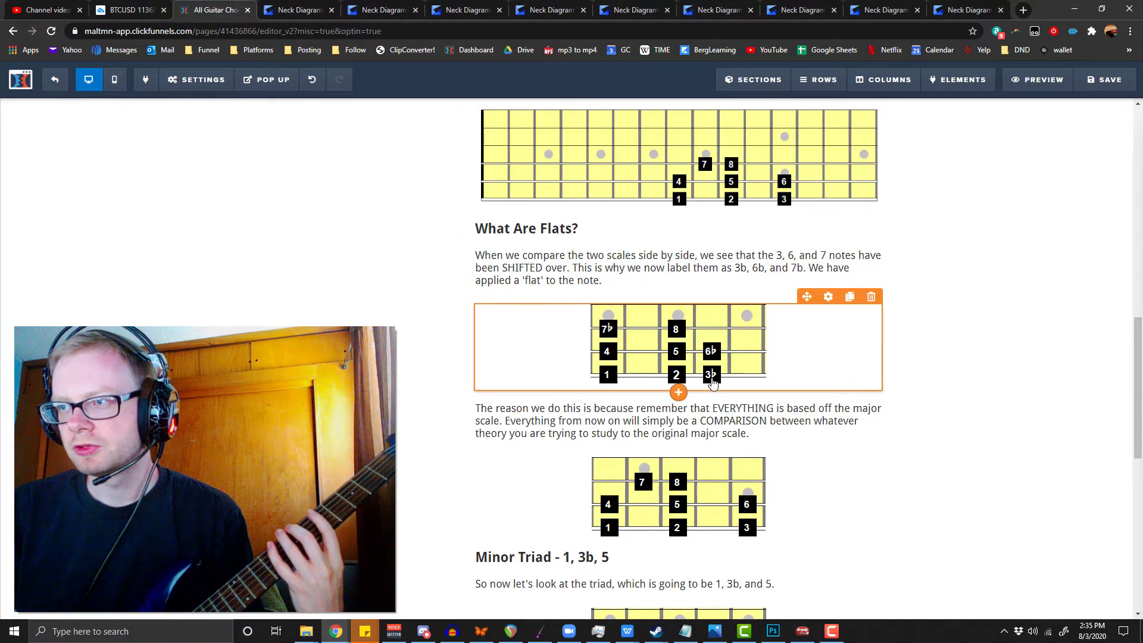
pyautogui.moveTo(737, 363)
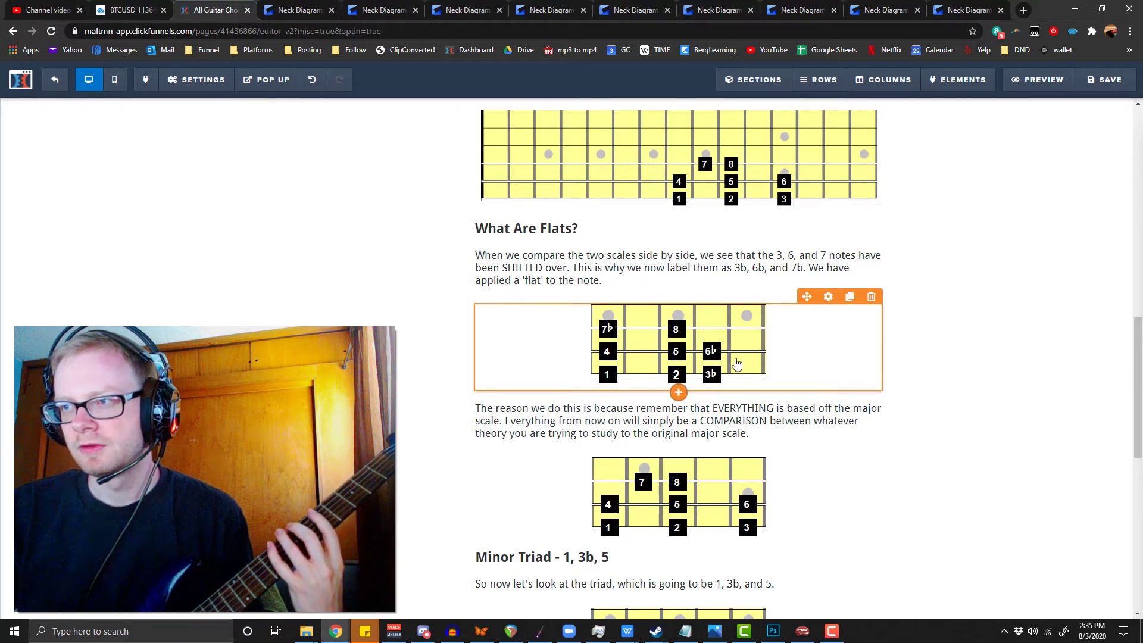
pyautogui.moveTo(594, 337)
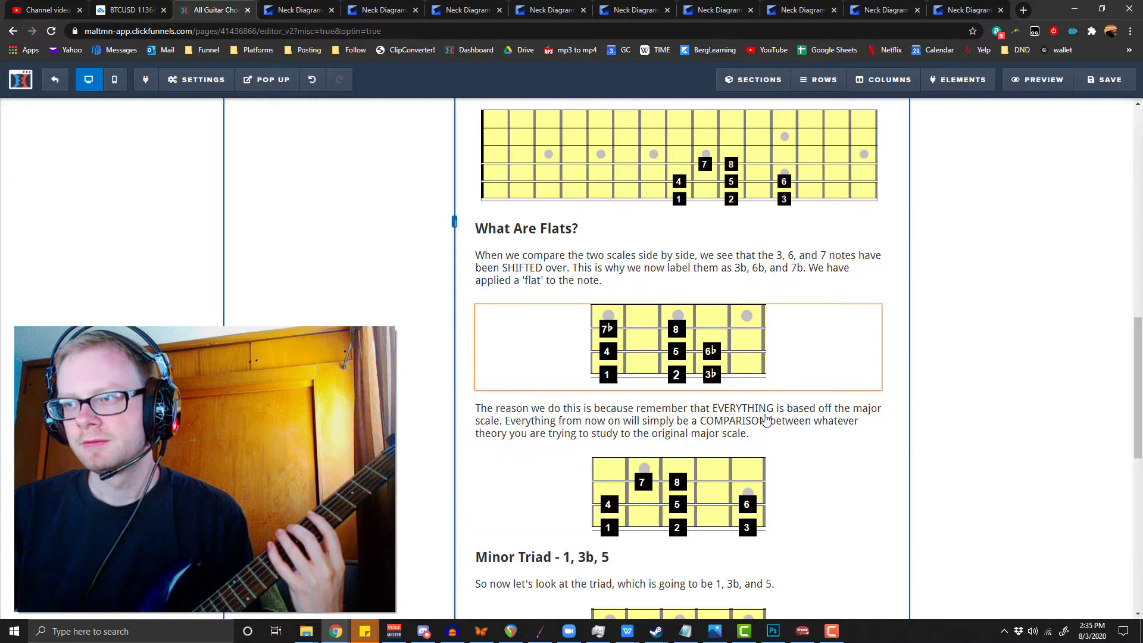
pyautogui.scroll(-3)
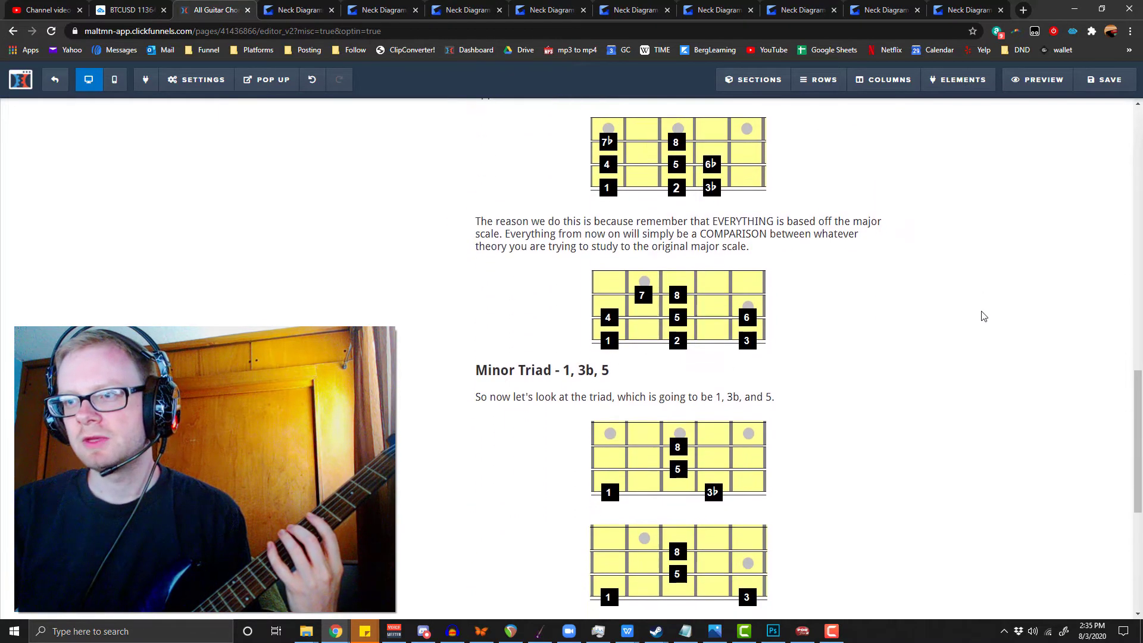
pyautogui.scroll(-3)
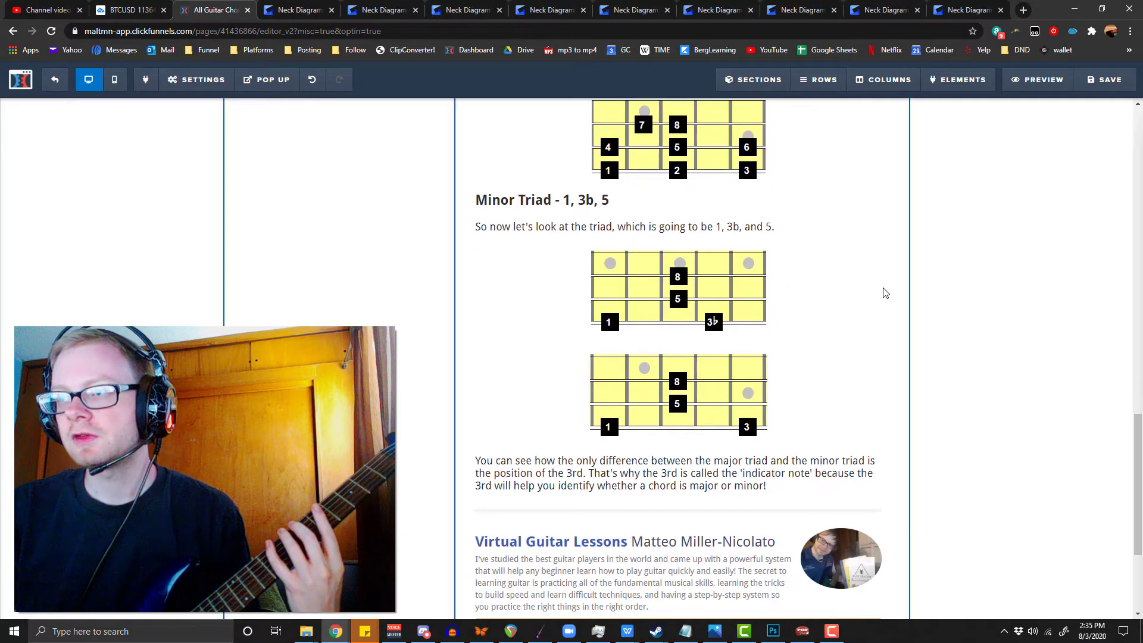
pyautogui.scroll(3)
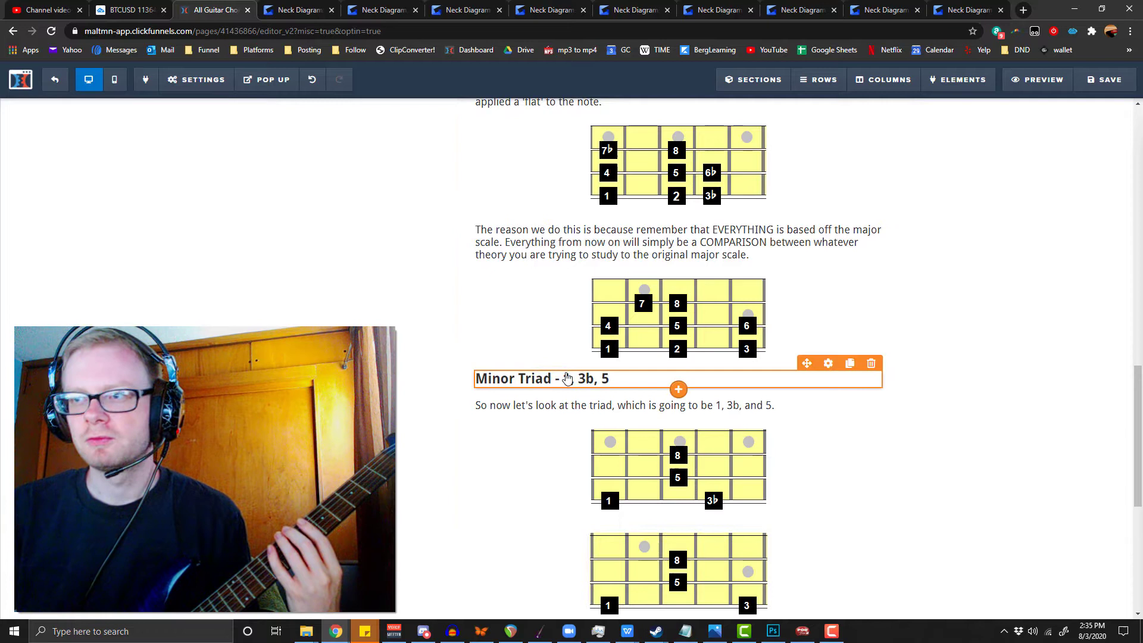
pyautogui.scroll(-3)
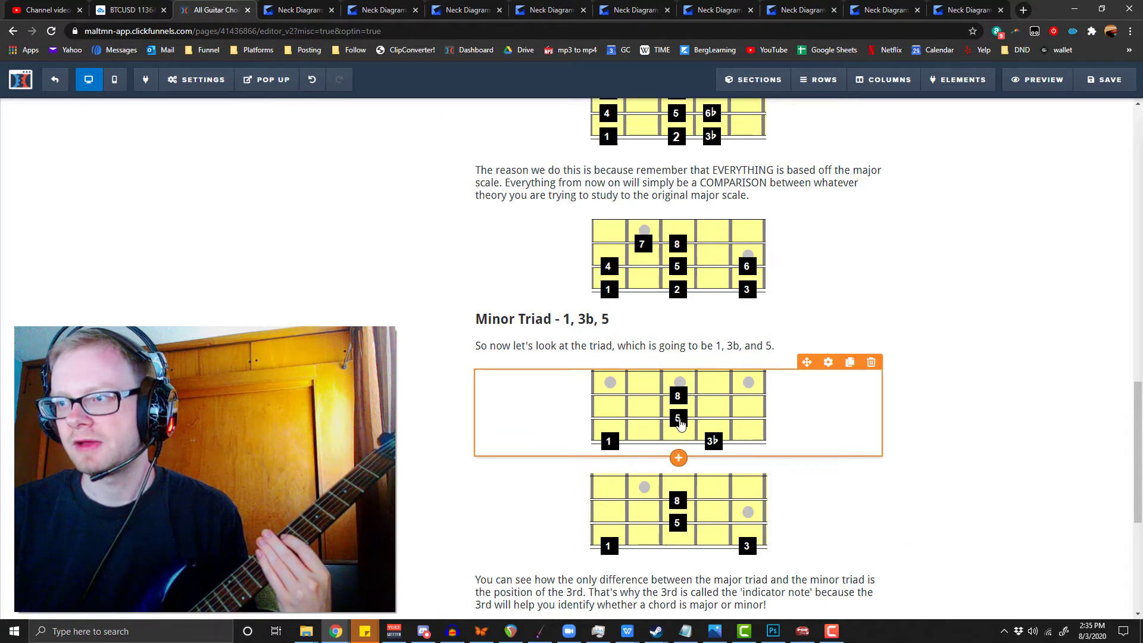
pyautogui.moveTo(628, 451)
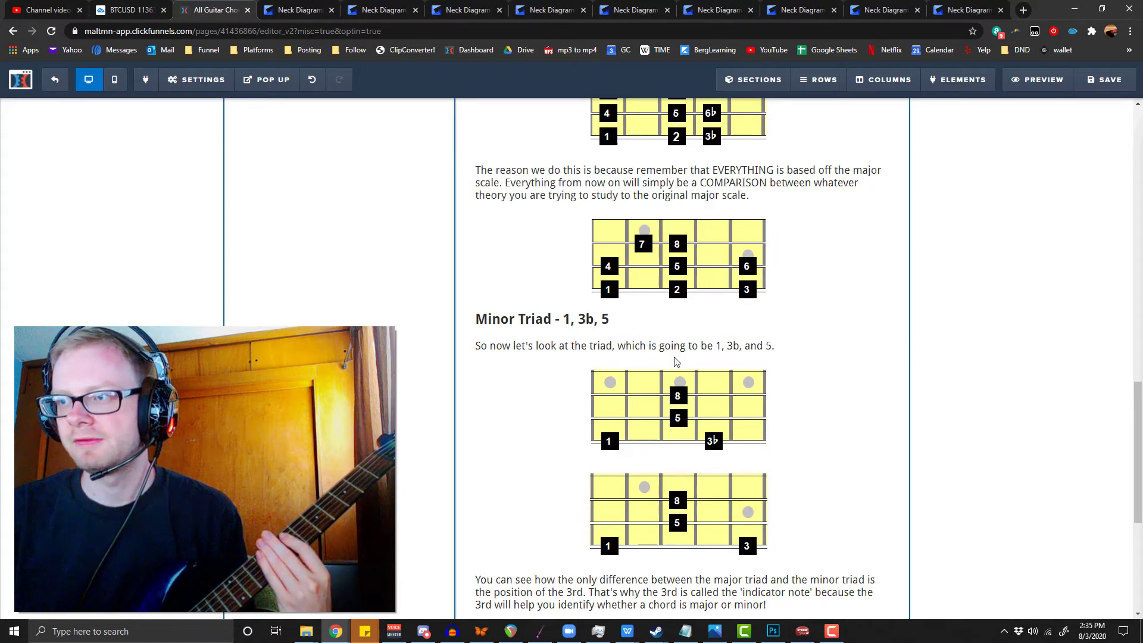
pyautogui.click(678, 408)
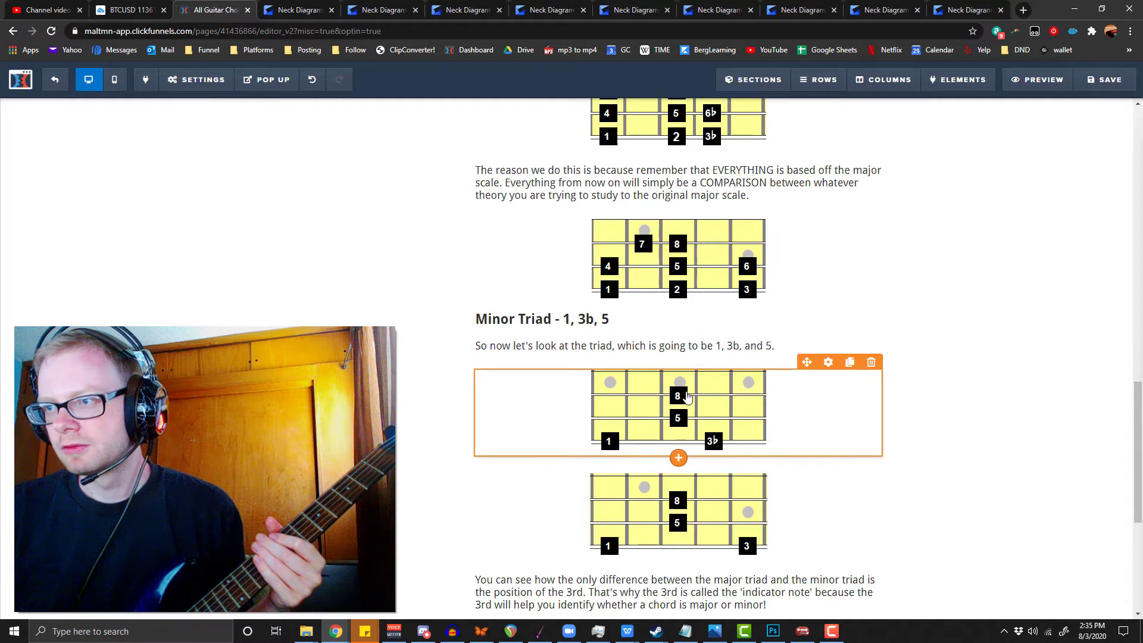
pyautogui.moveTo(609, 435)
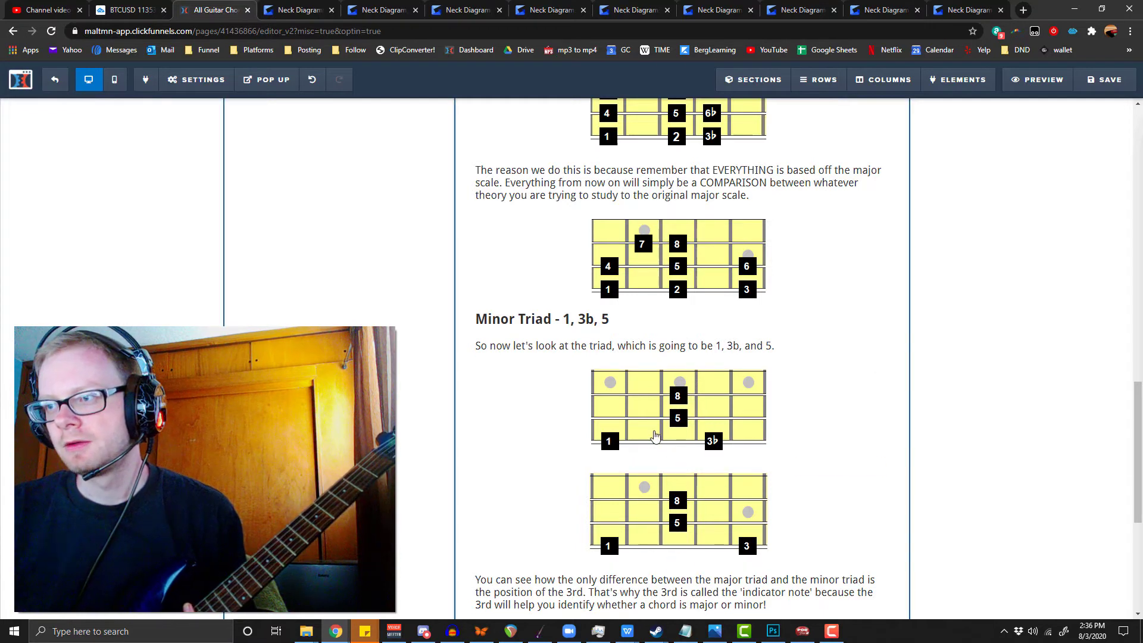
pyautogui.click(659, 412)
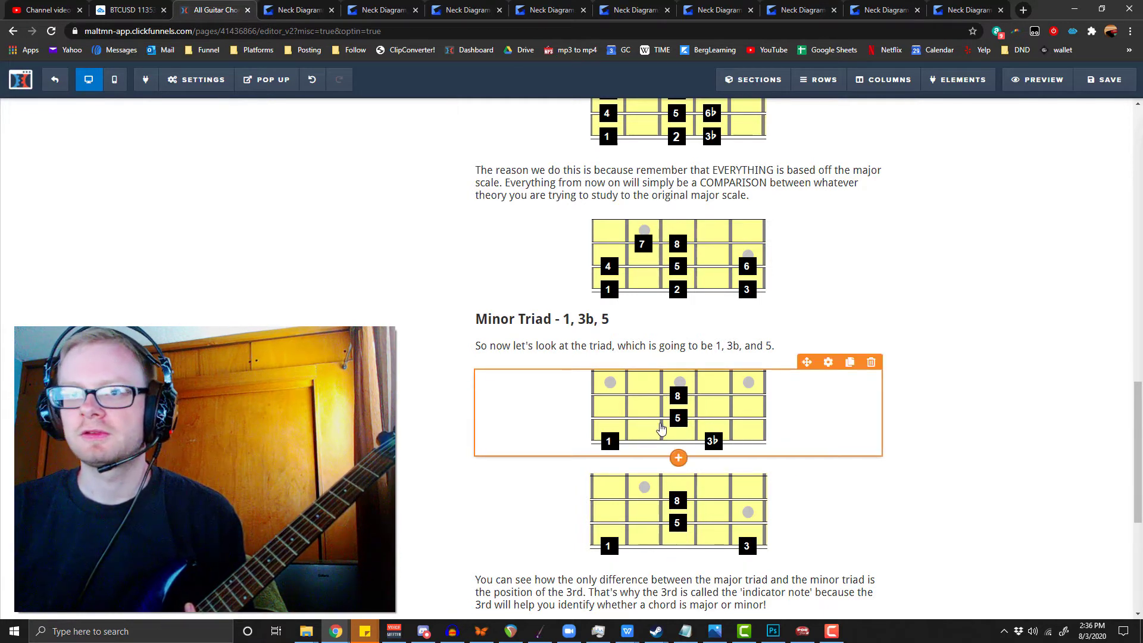
pyautogui.moveTo(702, 432)
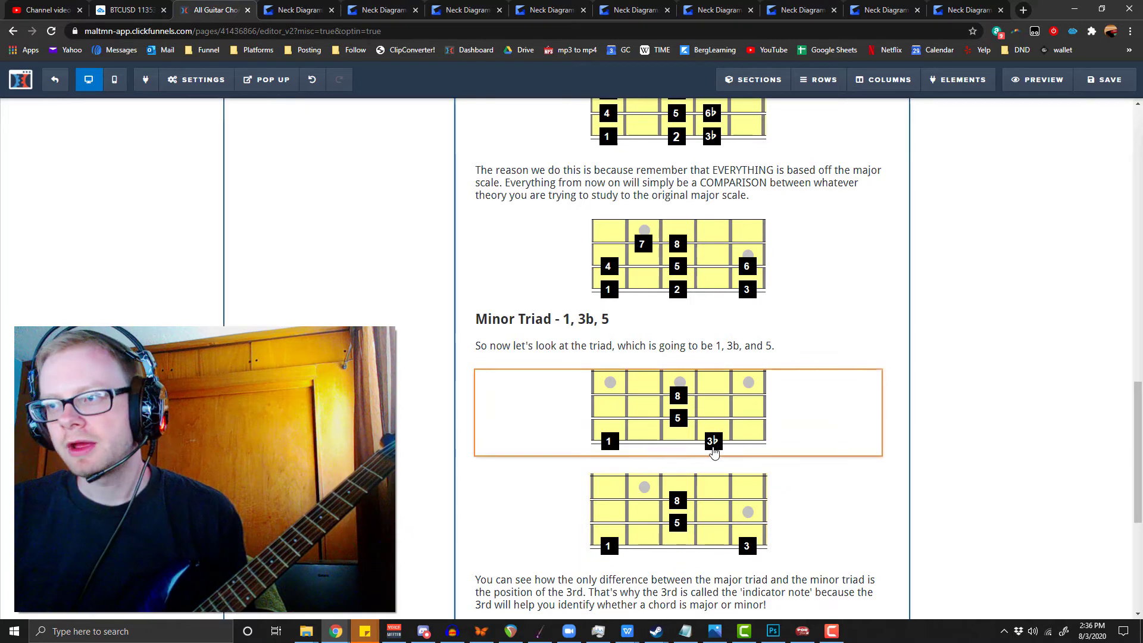
pyautogui.scroll(-3)
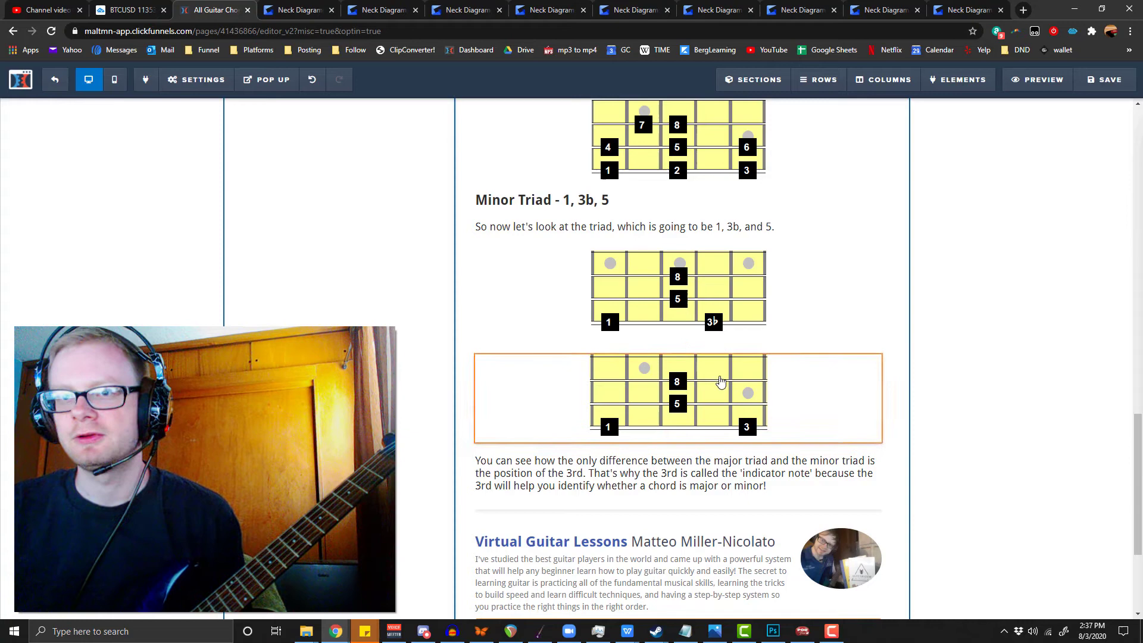
pyautogui.moveTo(884, 378)
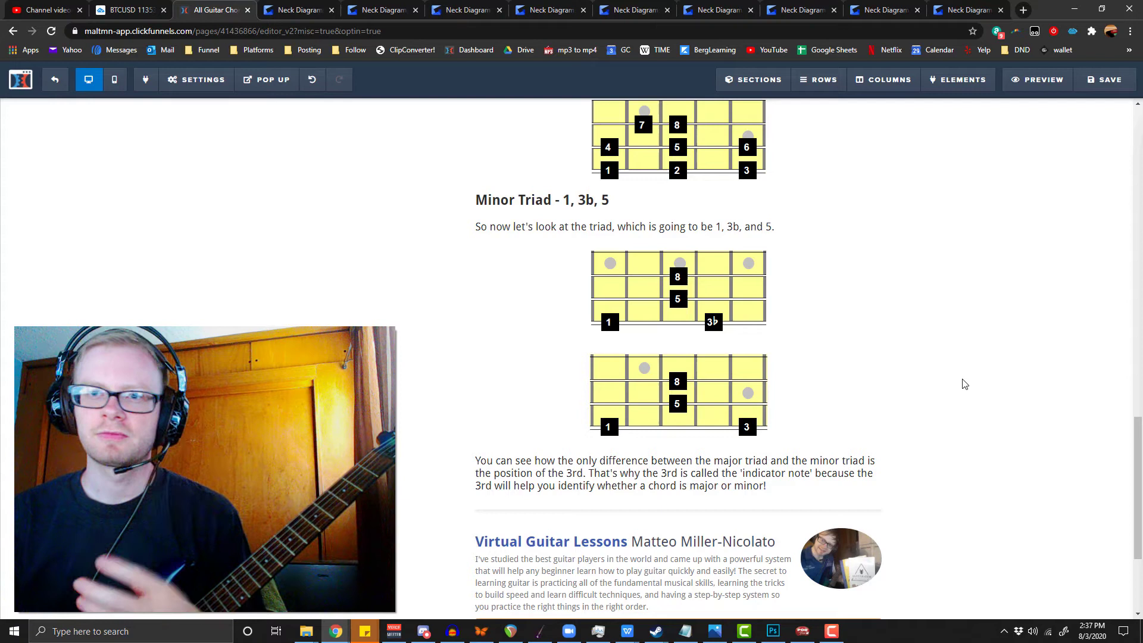
pyautogui.scroll(3)
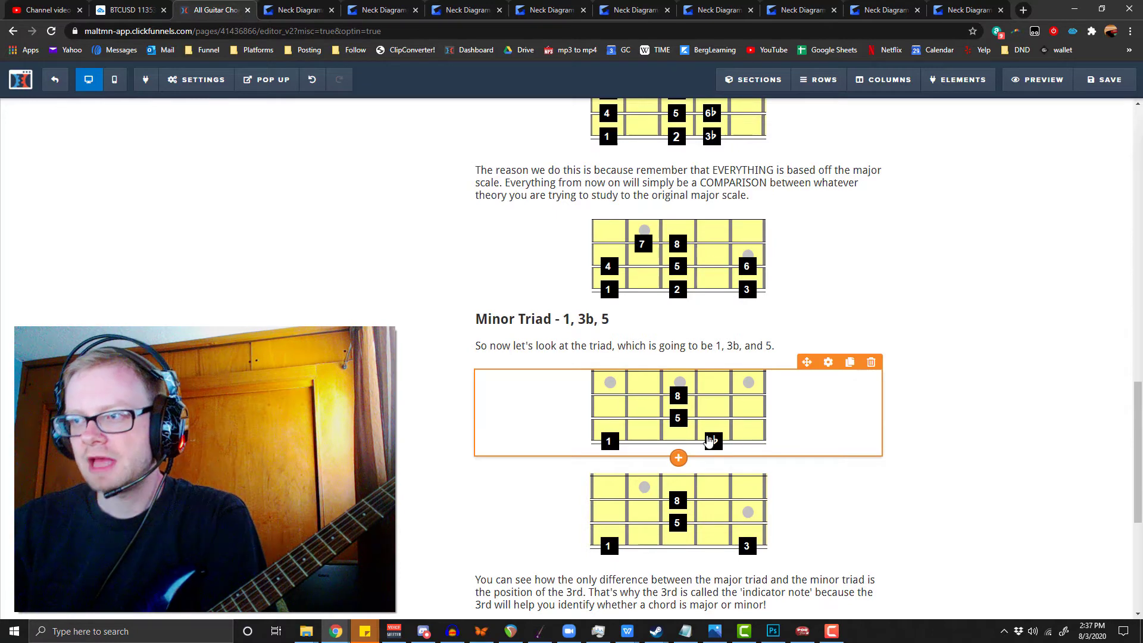
pyautogui.moveTo(936, 353)
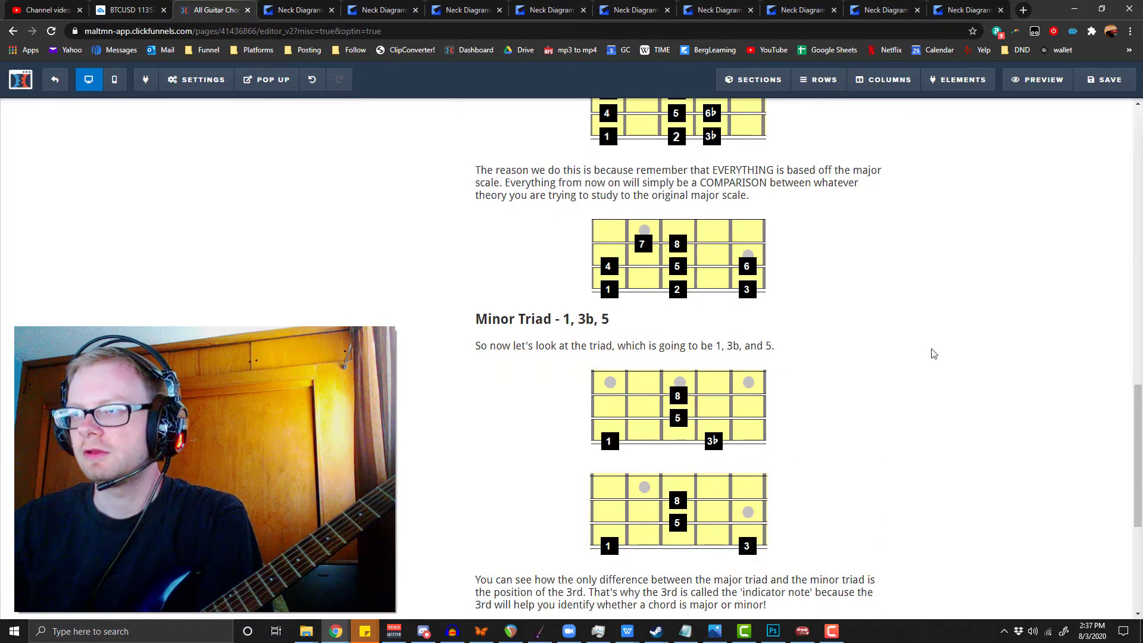
pyautogui.scroll(3)
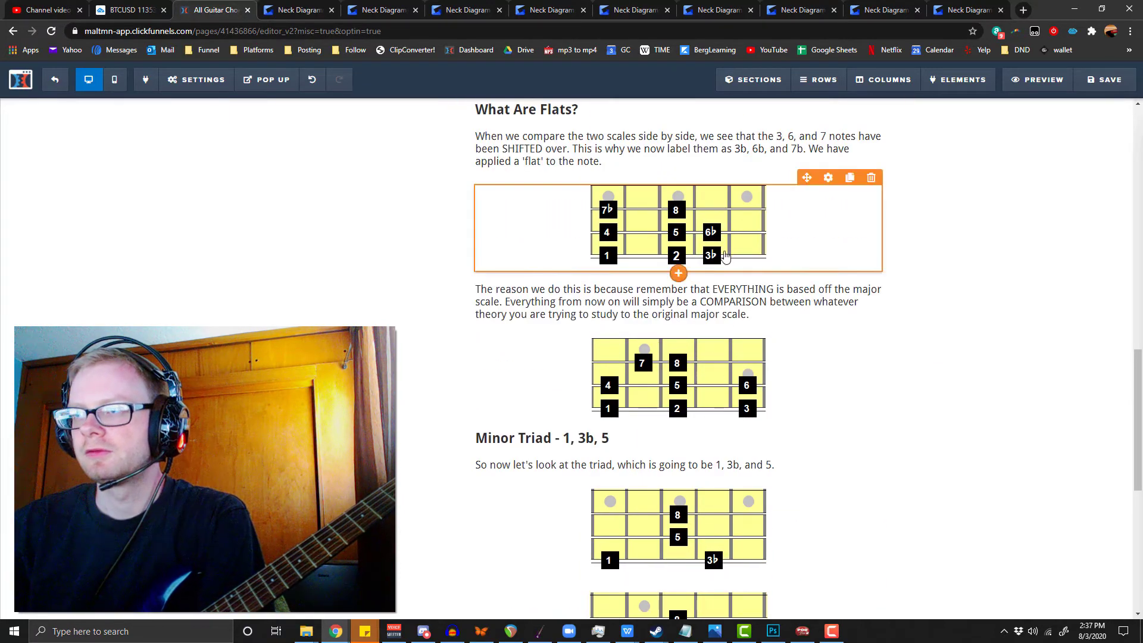
pyautogui.scroll(-3)
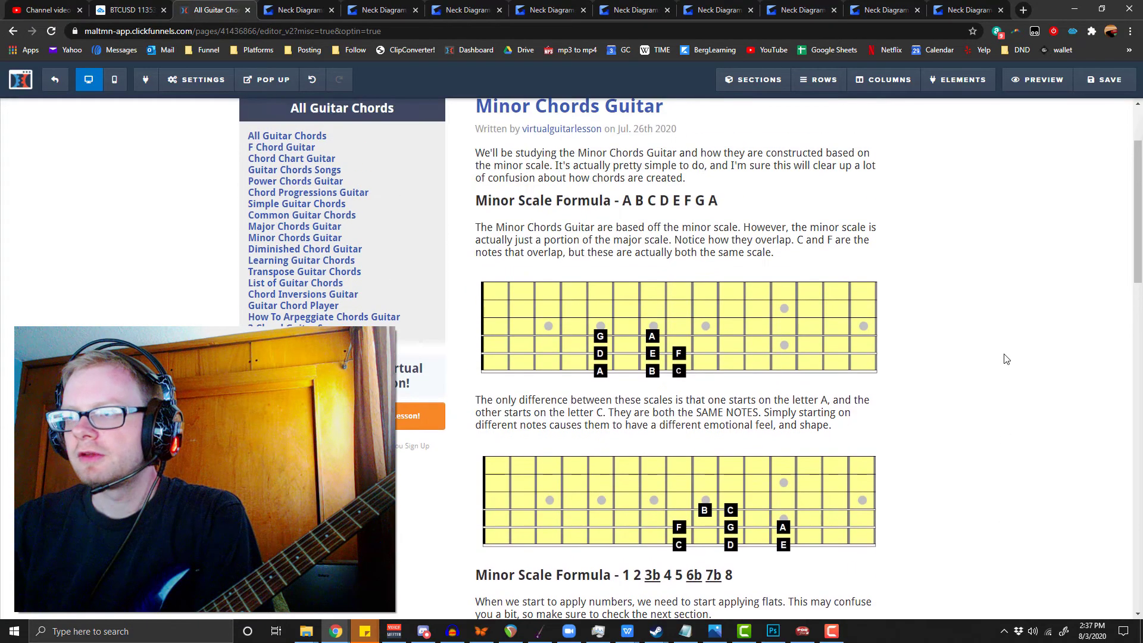
pyautogui.scroll(-3)
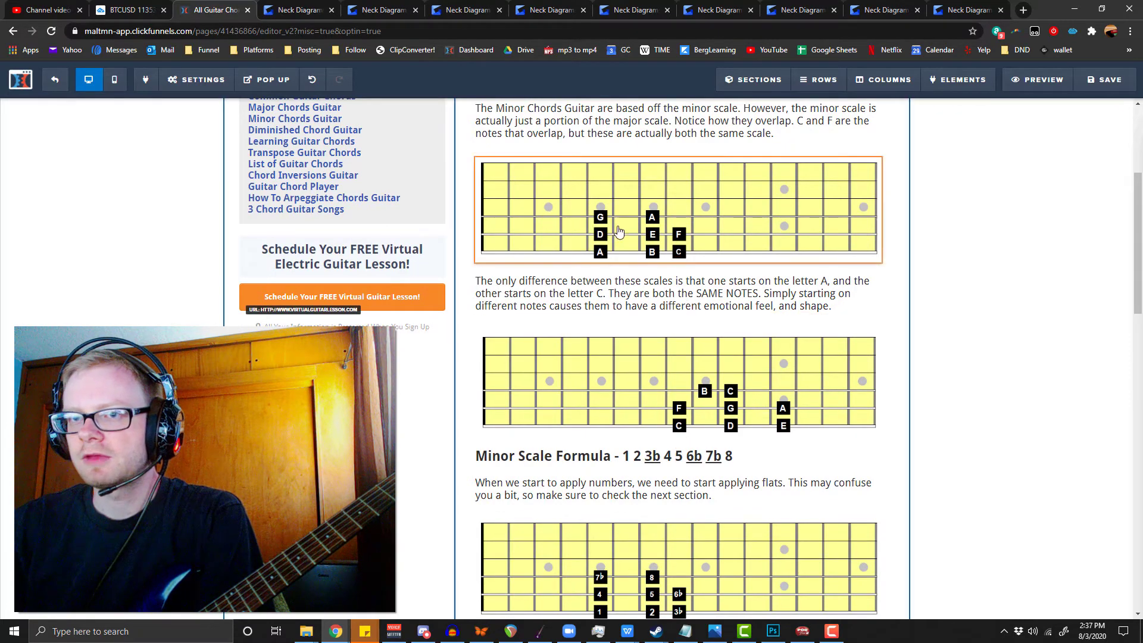
pyautogui.click(738, 408)
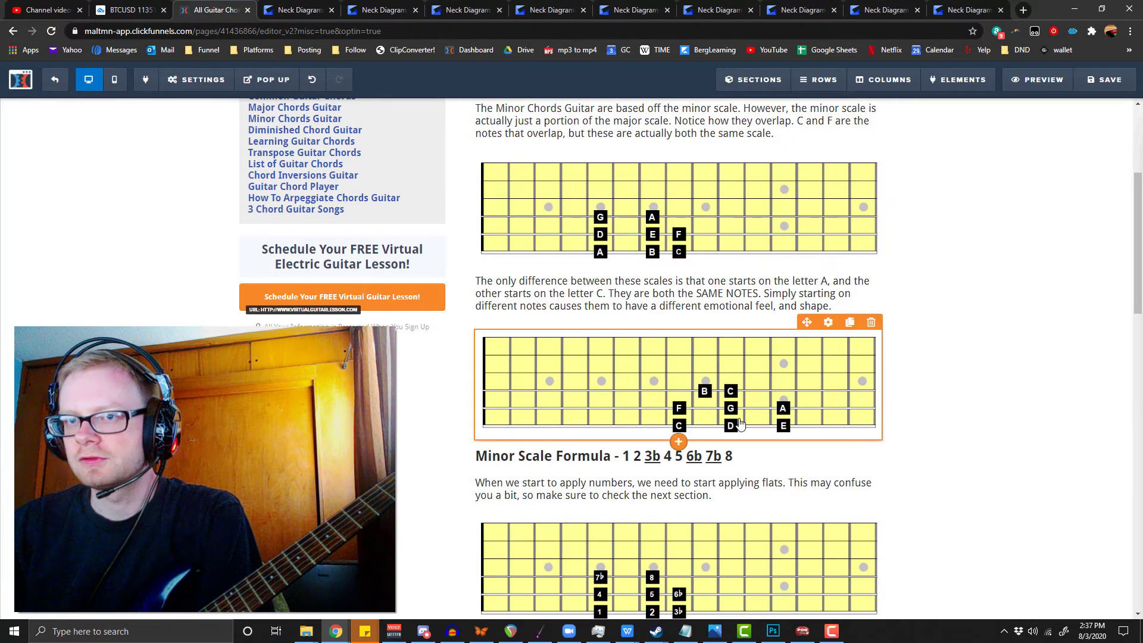
pyautogui.scroll(-3)
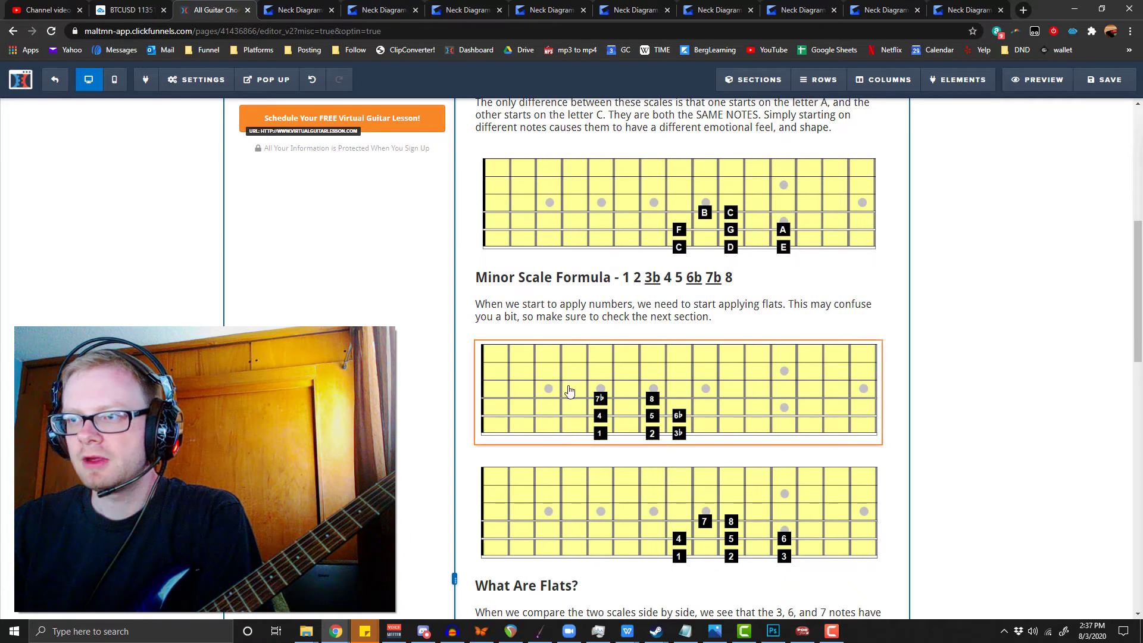
pyautogui.click(649, 405)
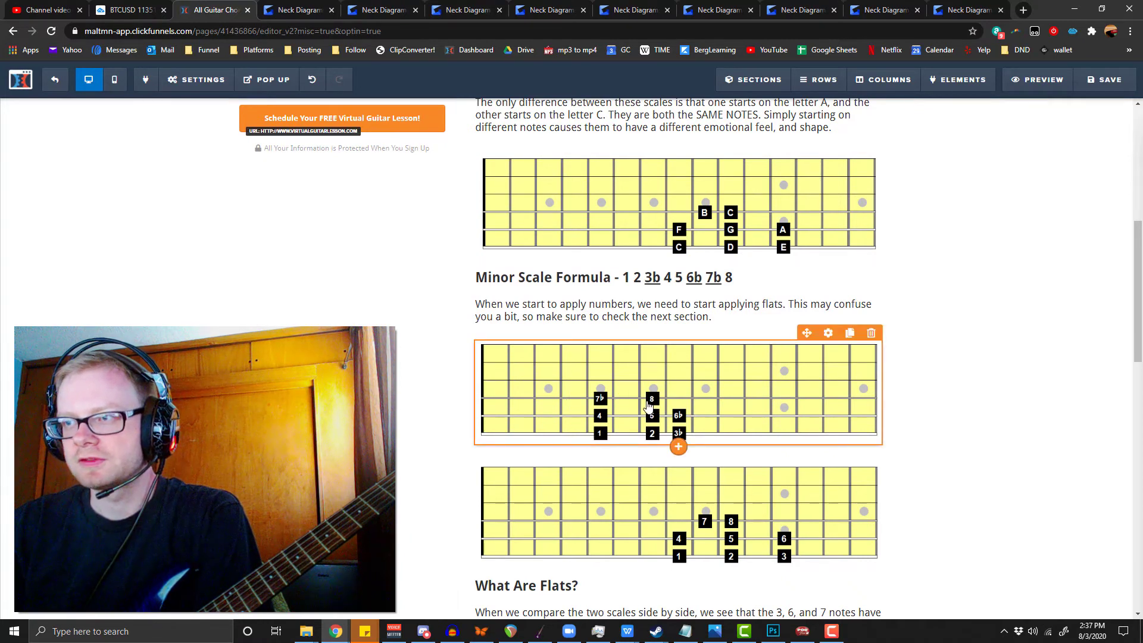
pyautogui.scroll(-3)
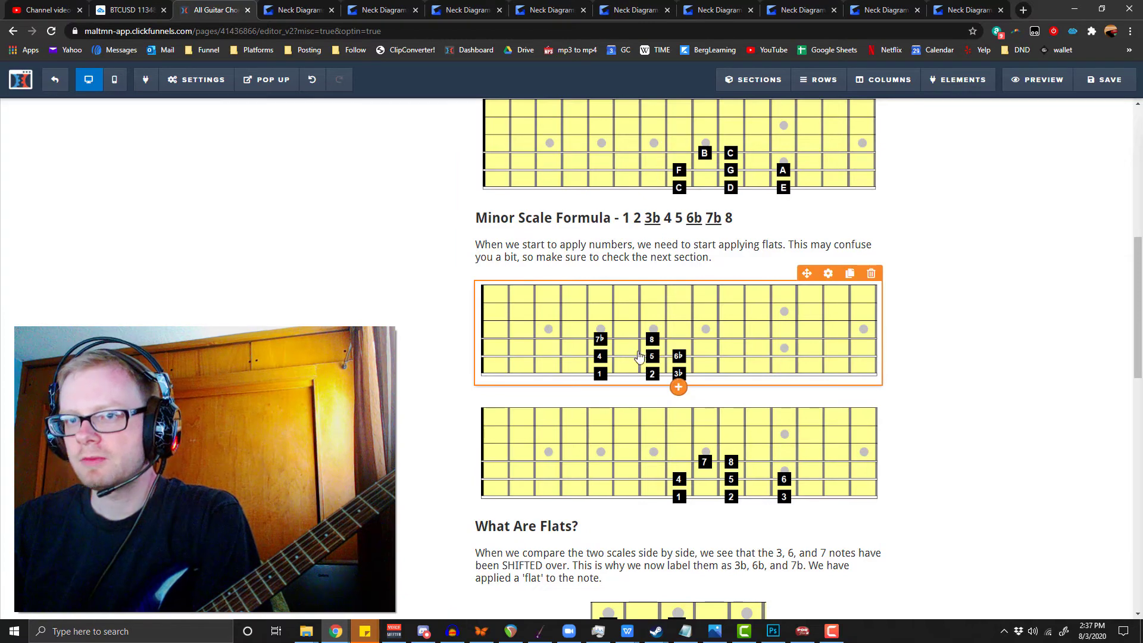
pyautogui.scroll(-3)
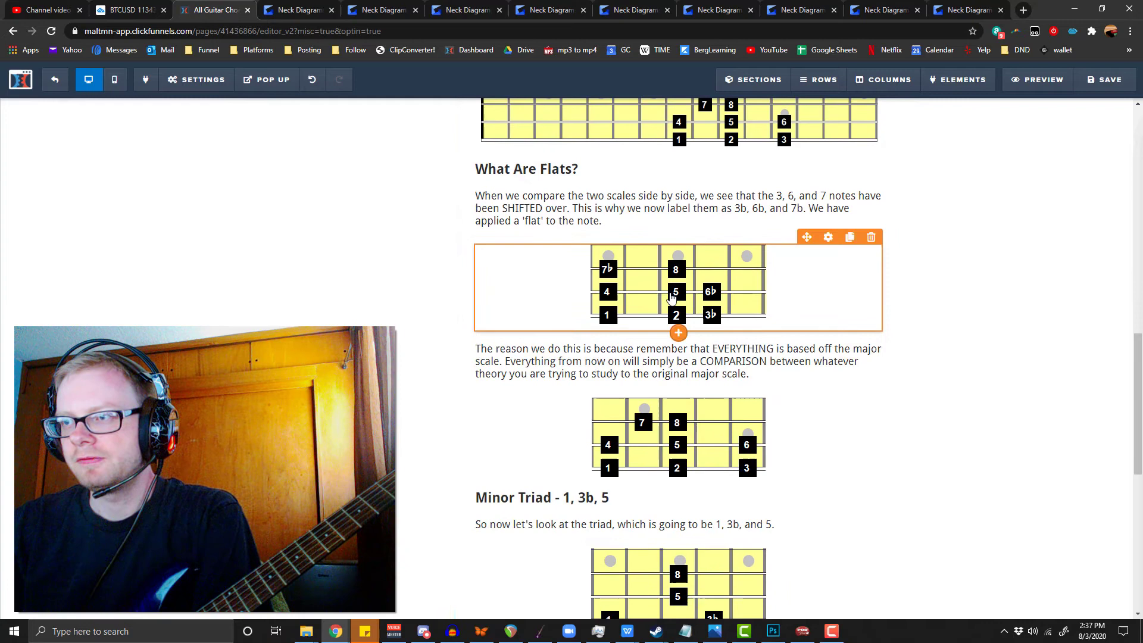
pyautogui.scroll(-3)
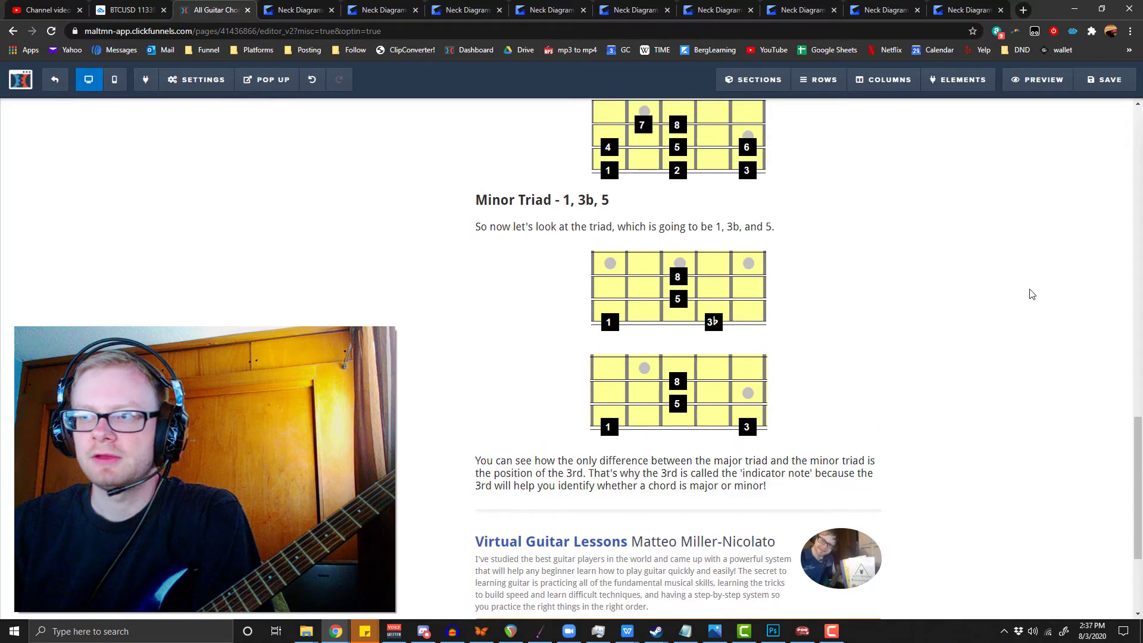
pyautogui.scroll(3)
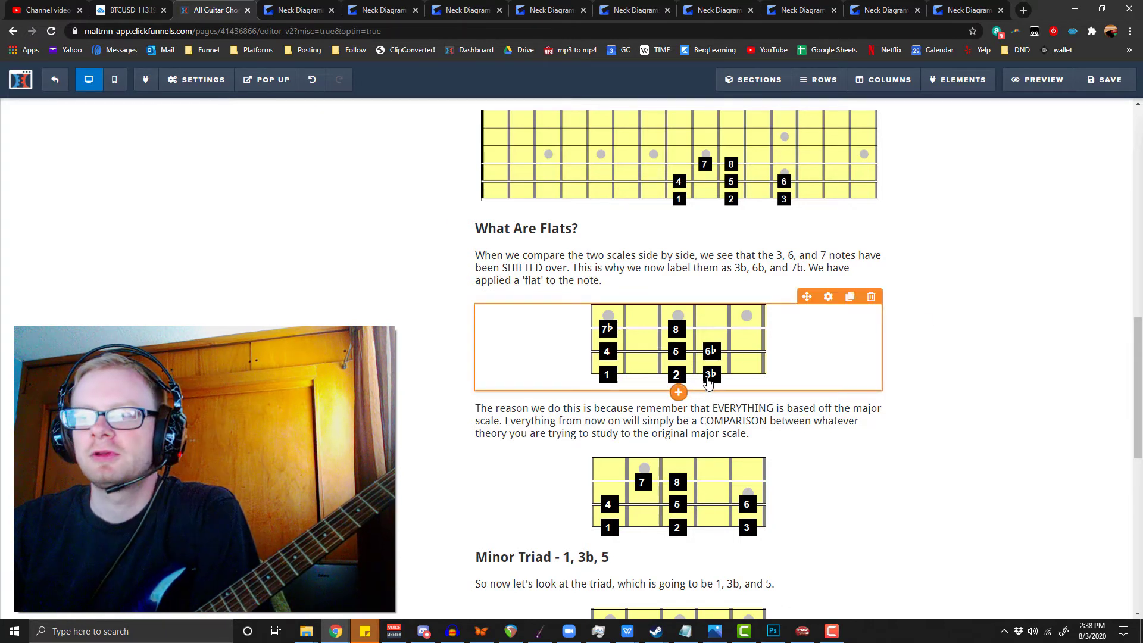
pyautogui.moveTo(740, 370)
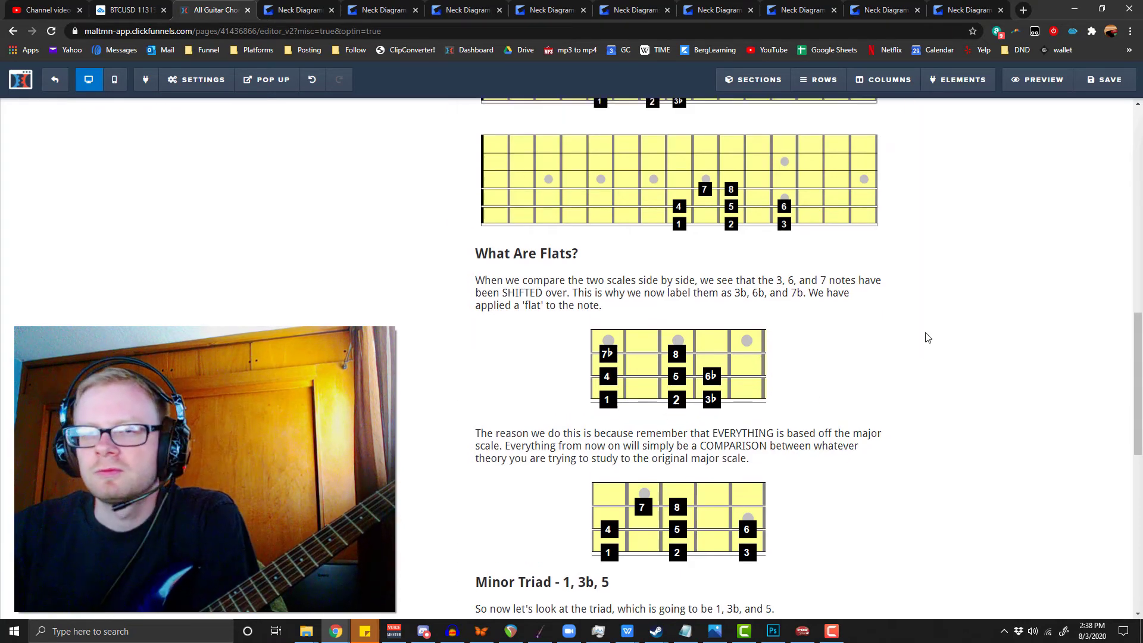
# - Scroll down through the flats and triad diagrams
pyautogui.scroll(3)
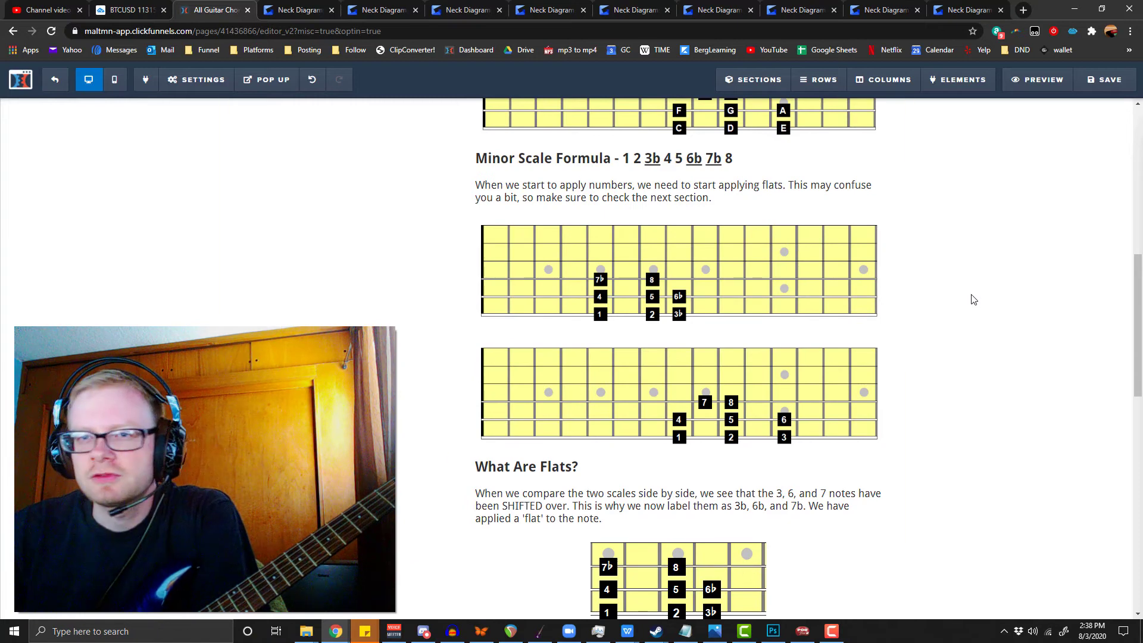
pyautogui.scroll(3)
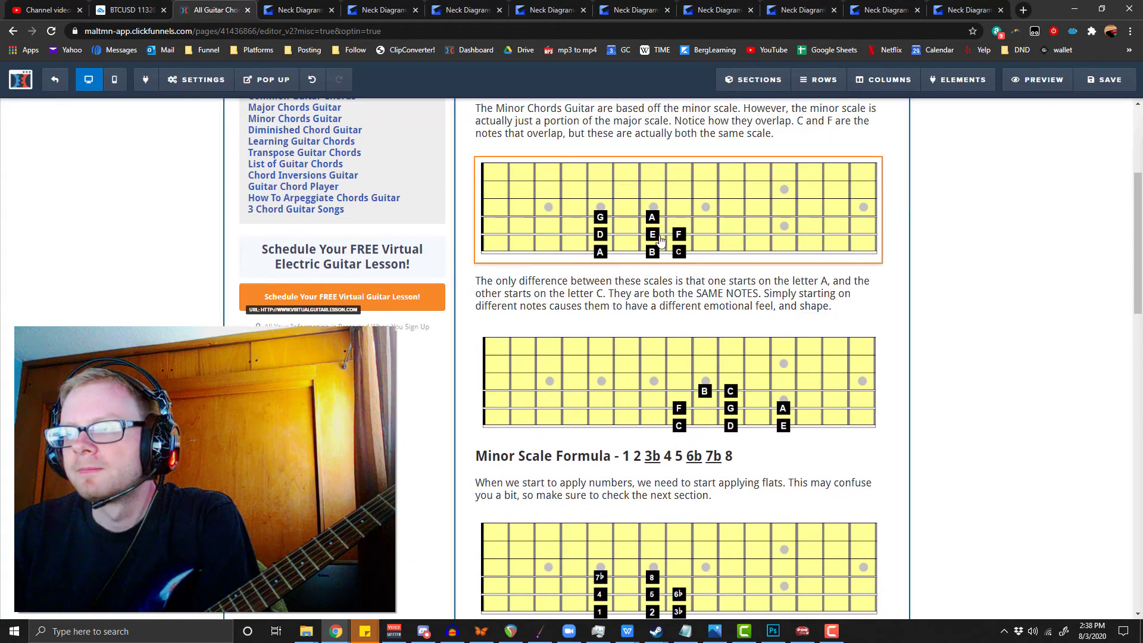
pyautogui.scroll(-3)
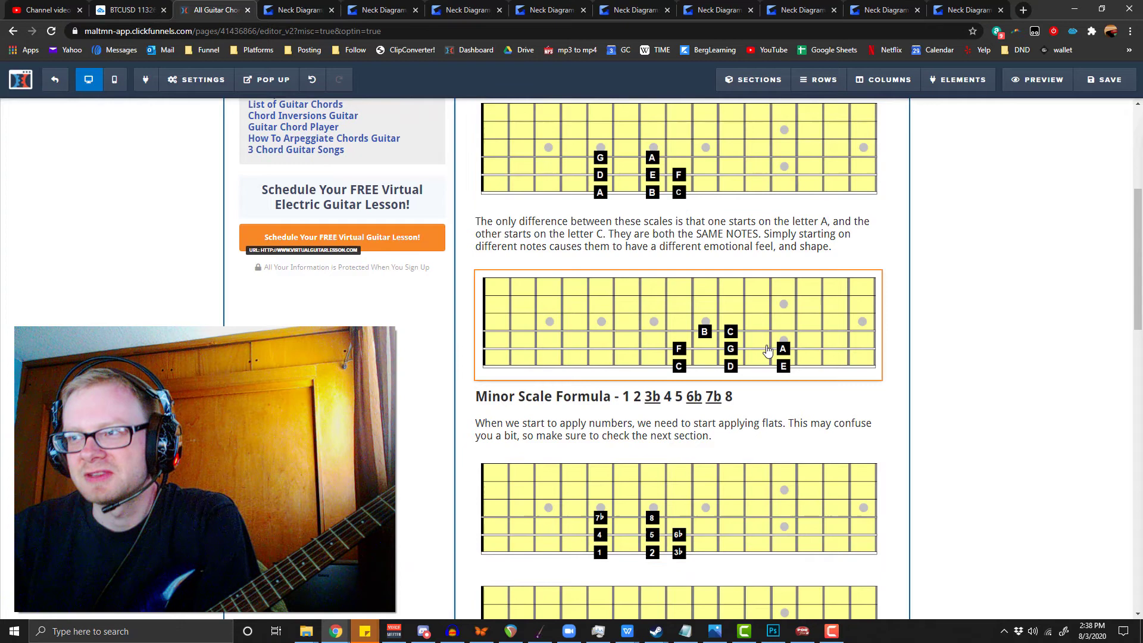
pyautogui.scroll(-3)
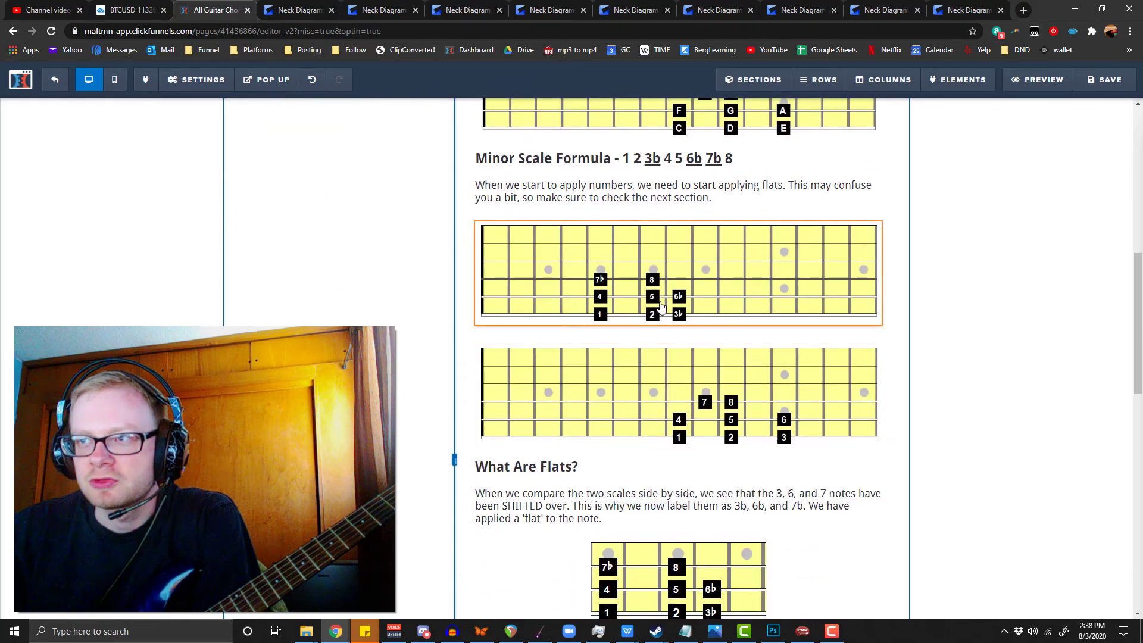
pyautogui.scroll(-3)
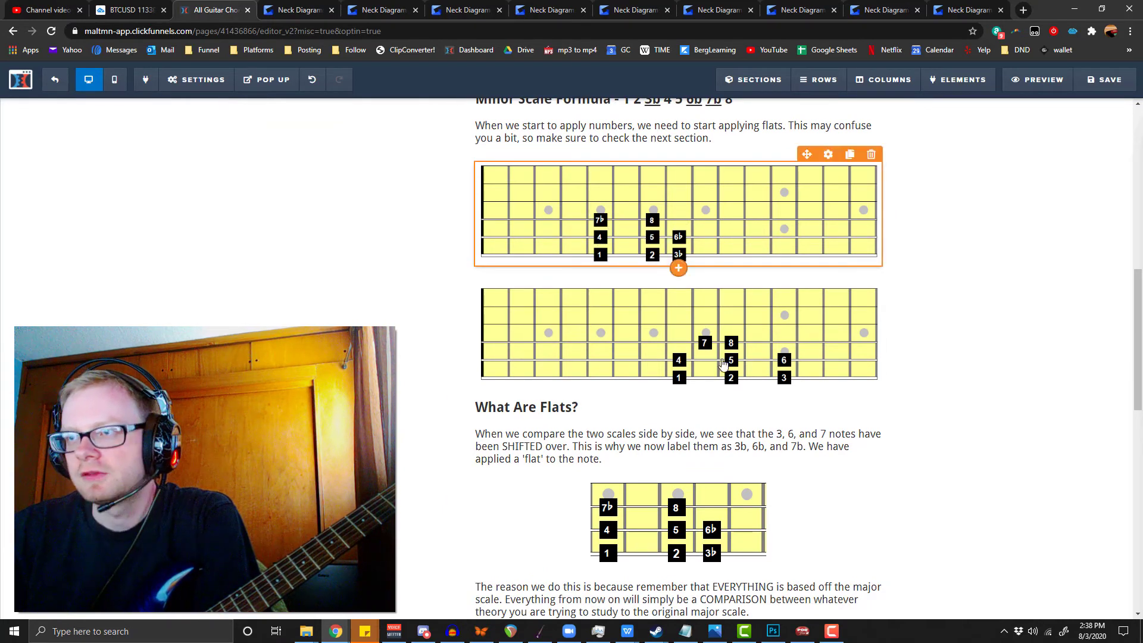
pyautogui.scroll(-3)
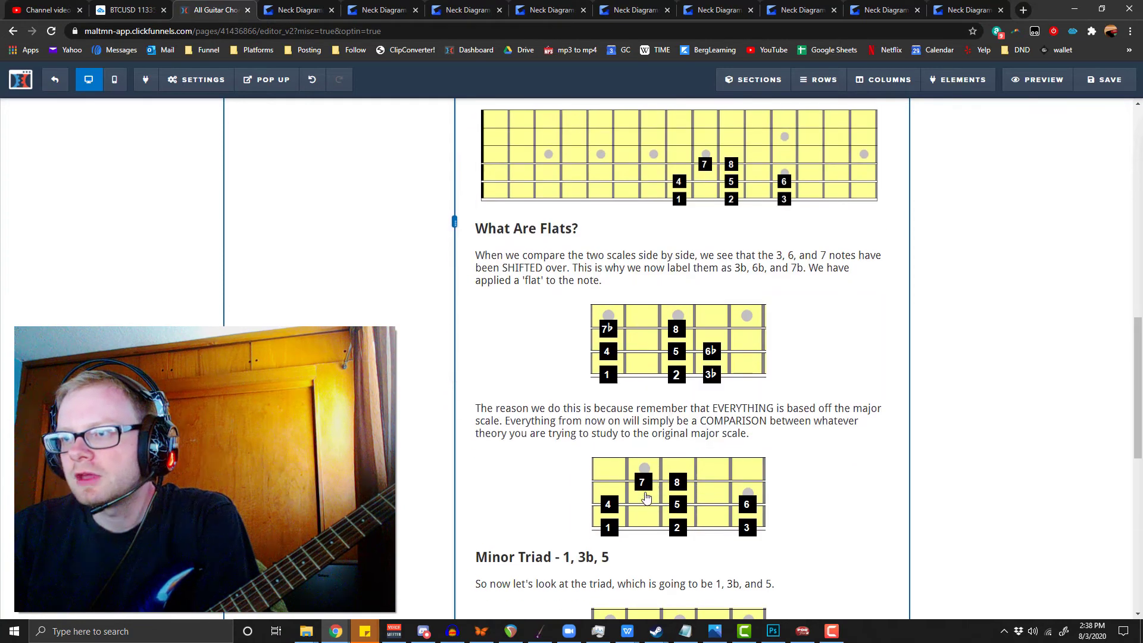
# - Select the fretboard showing 7b, 6b and 3b, then return to the page top
pyautogui.click(662, 343)
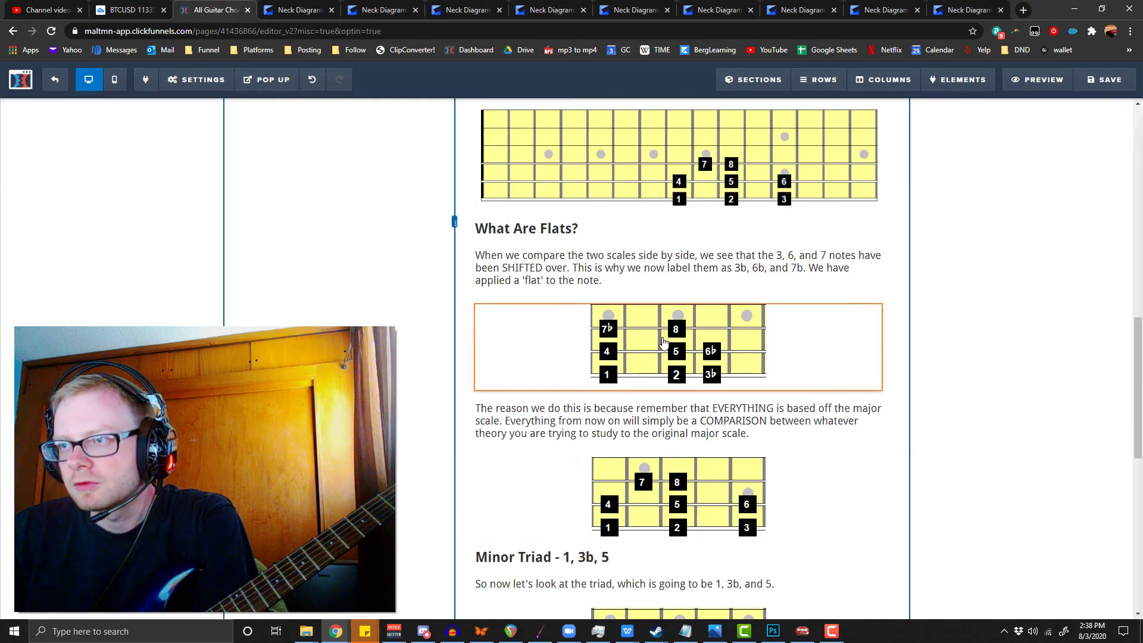
pyautogui.scroll(-3)
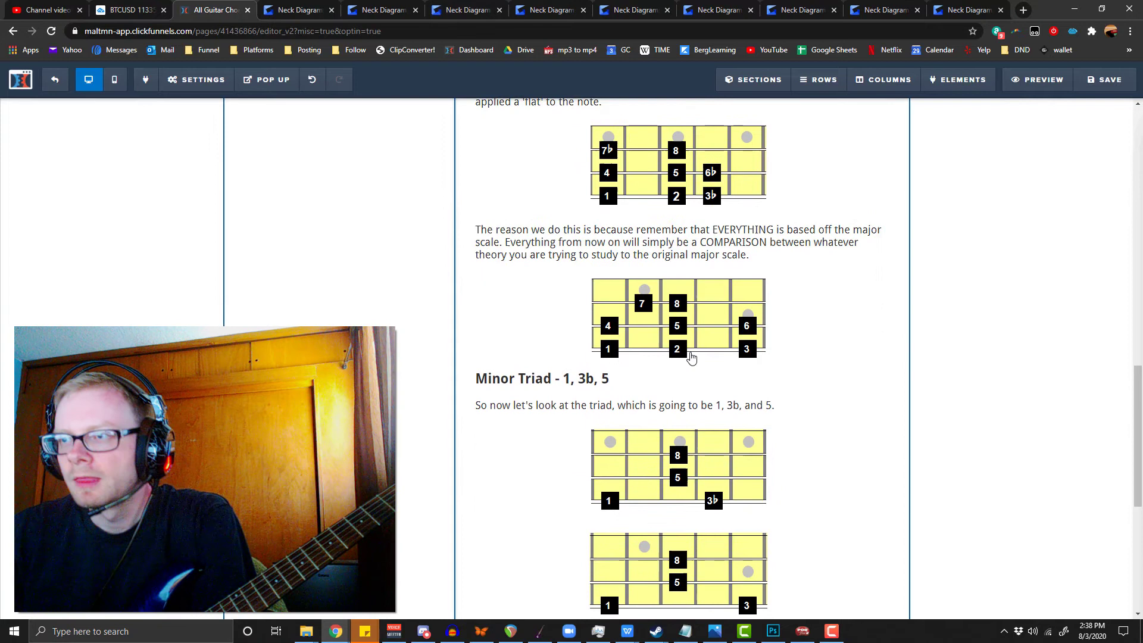
pyautogui.moveTo(450, 410)
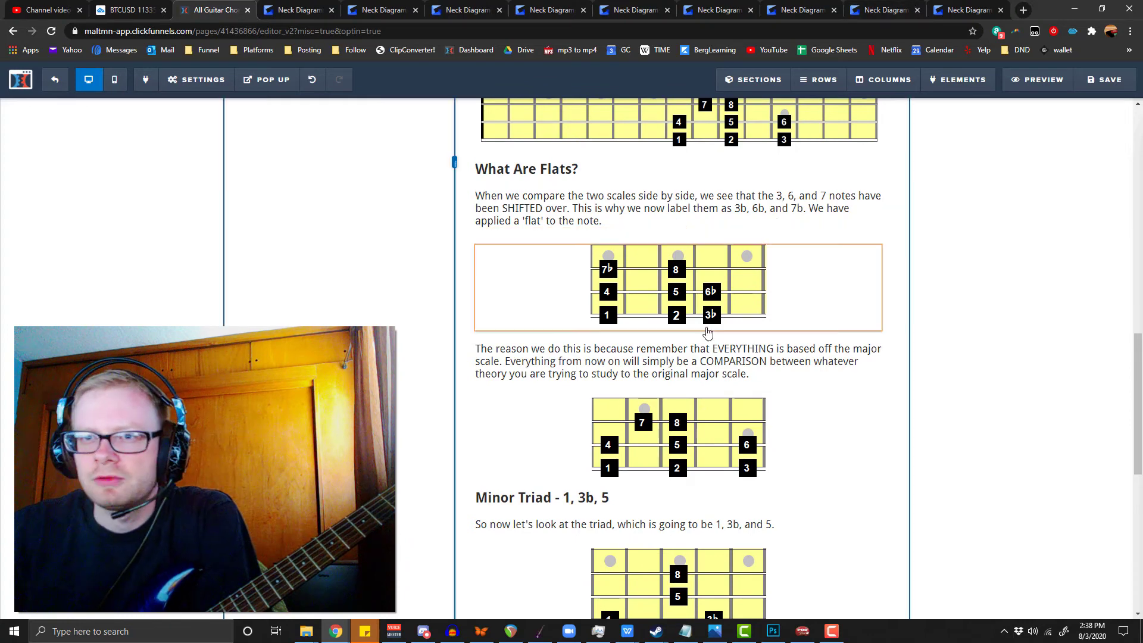
pyautogui.scroll(3)
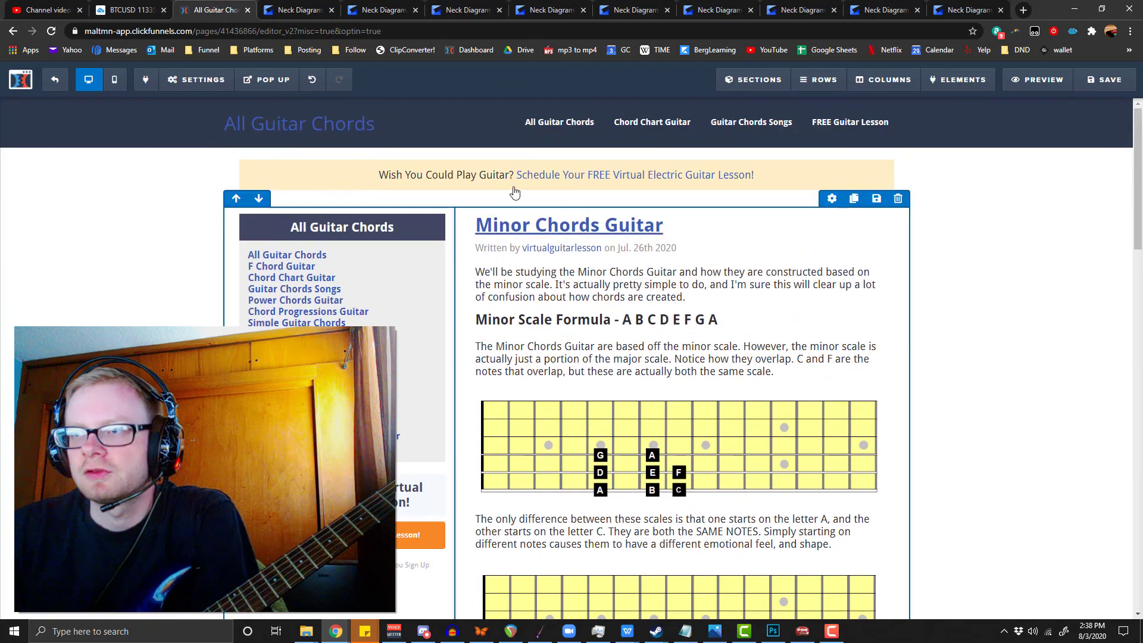
# - Scroll down to the Minor Triad, deselect the minor triad diagram and select the major triad diagram
pyautogui.scroll(-3)
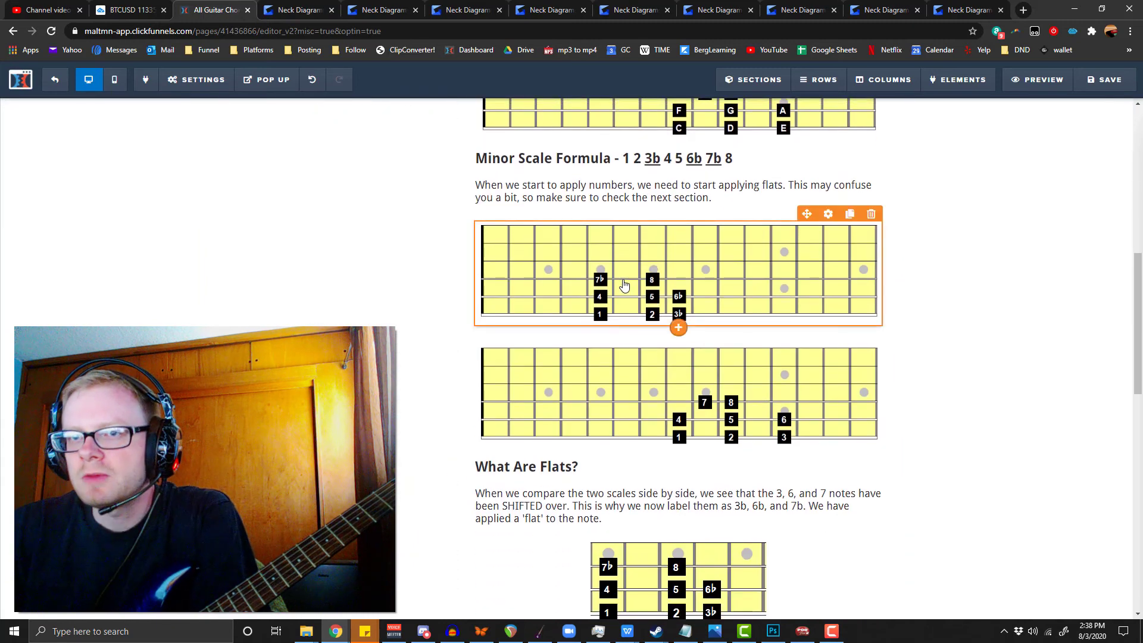
pyautogui.scroll(-3)
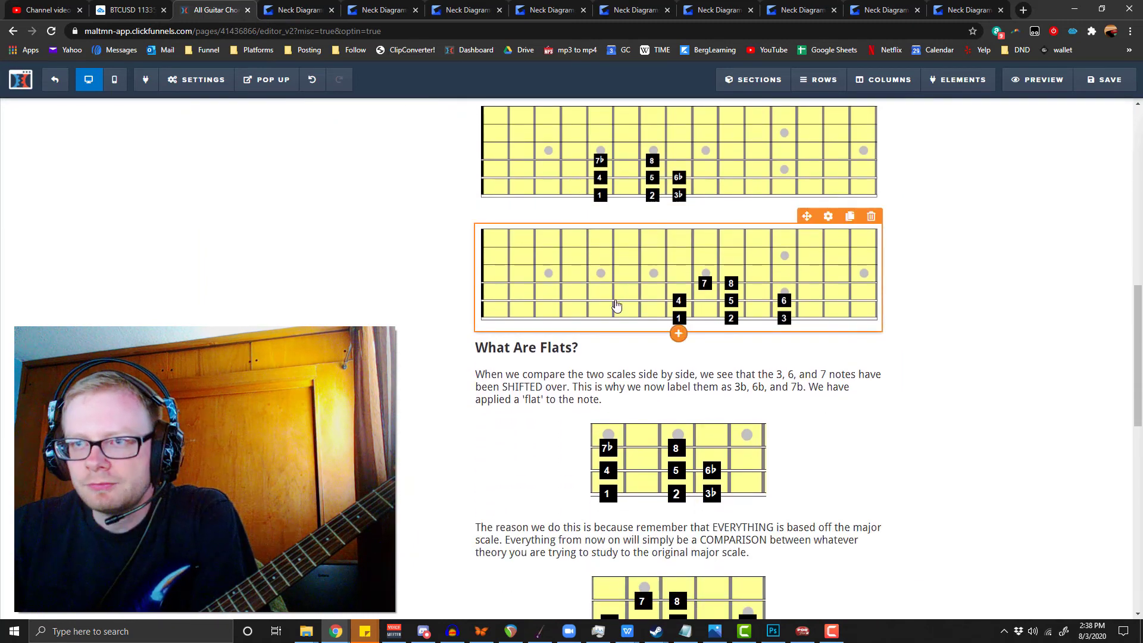
pyautogui.scroll(-3)
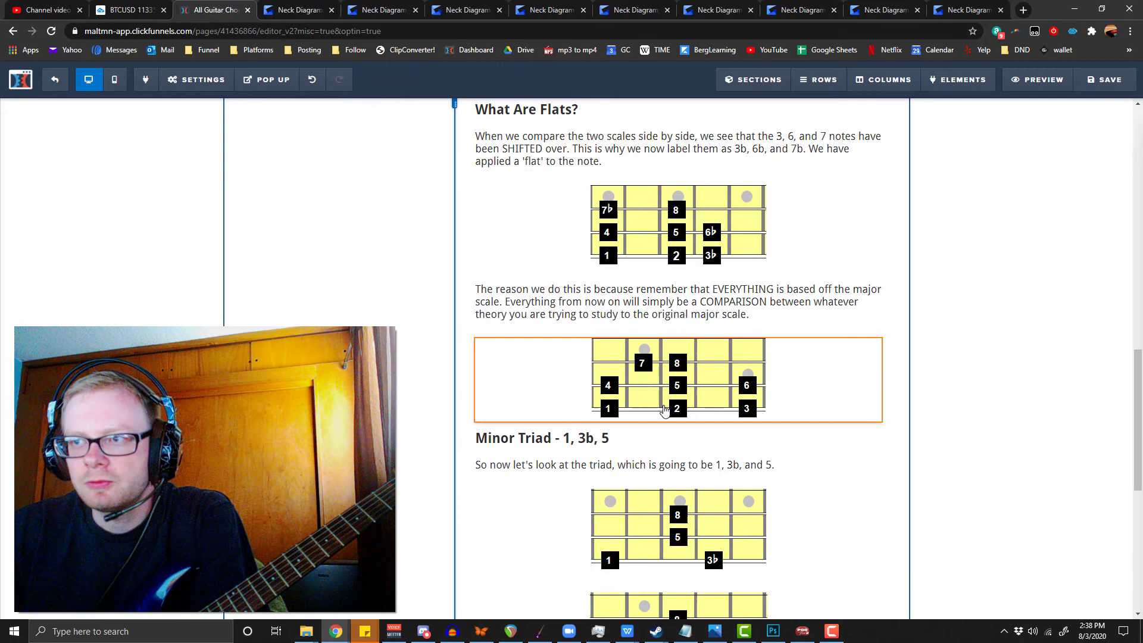
pyautogui.scroll(-3)
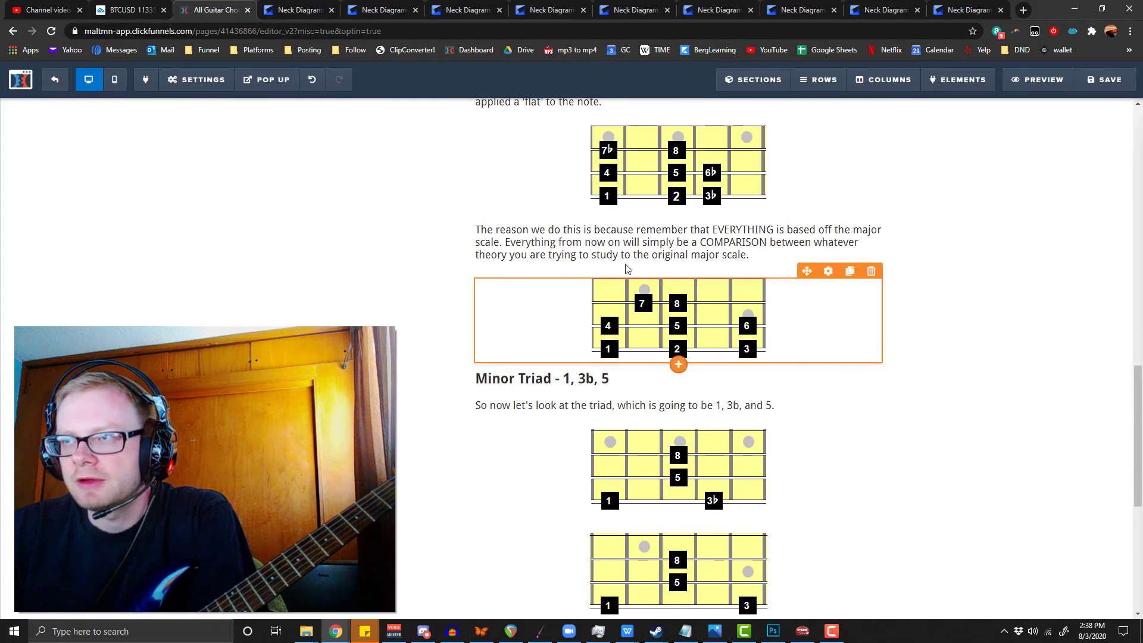
pyautogui.scroll(-3)
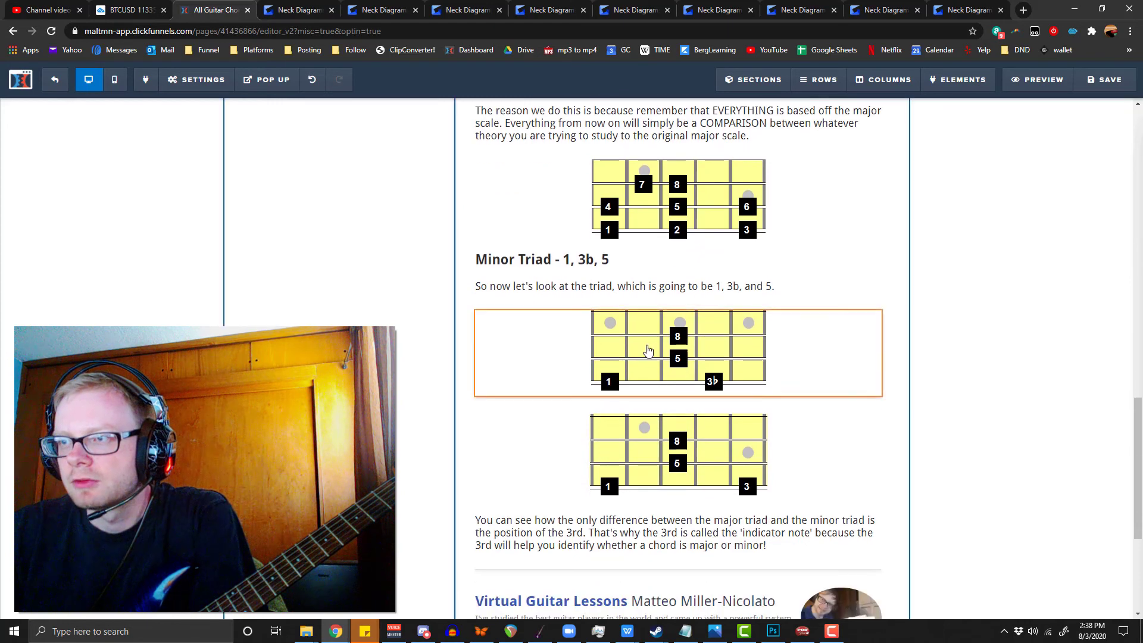
pyautogui.click(1012, 389)
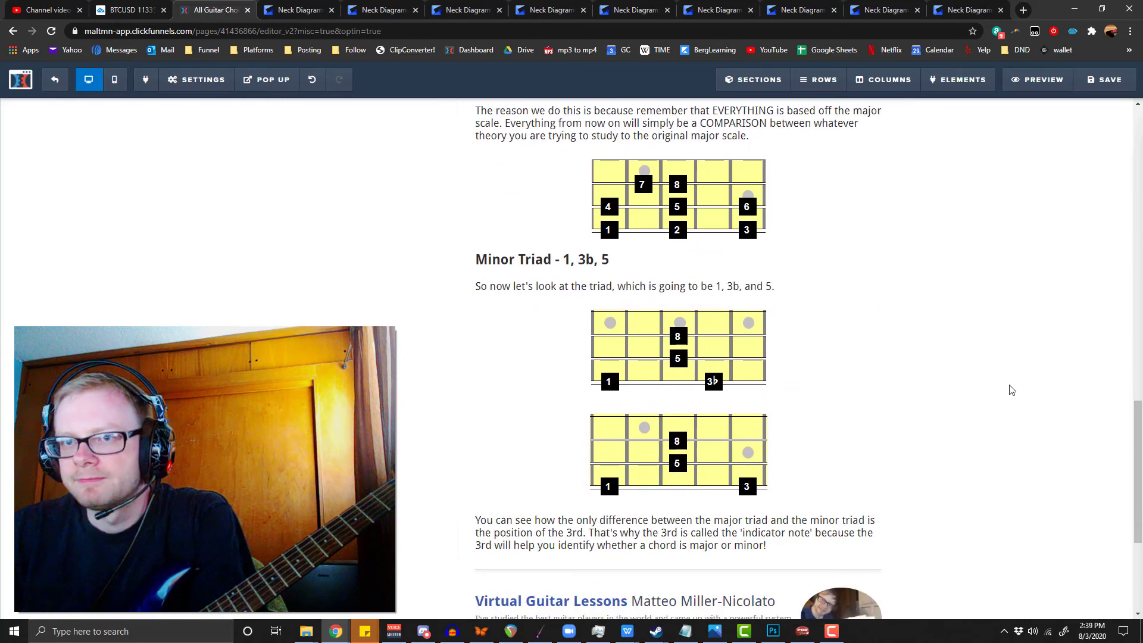
pyautogui.moveTo(1008, 389)
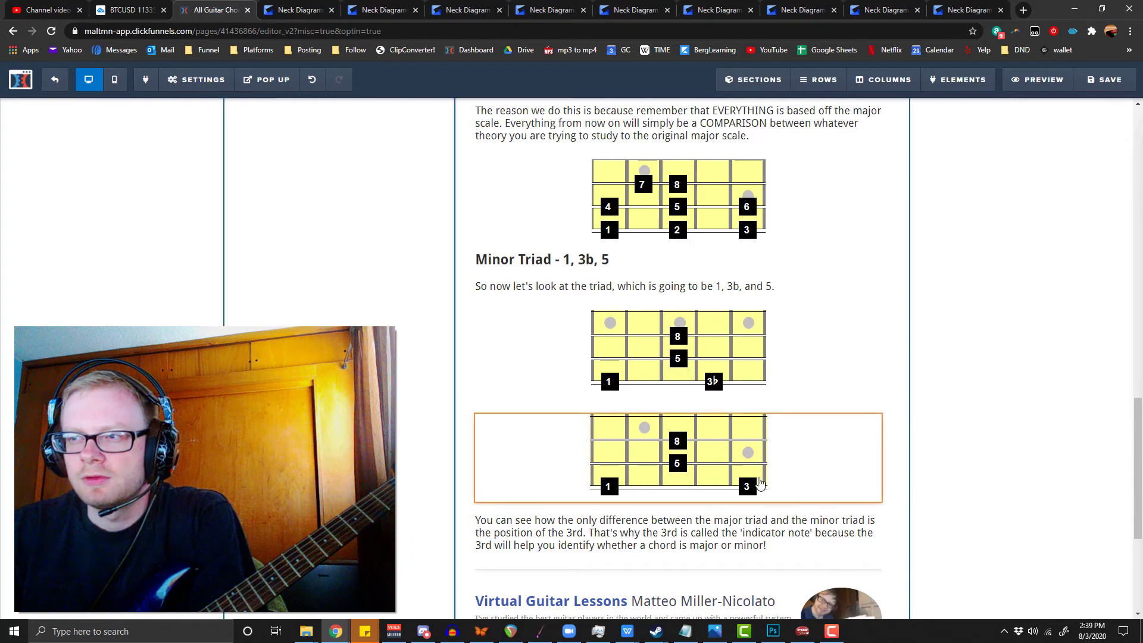
pyautogui.click(678, 357)
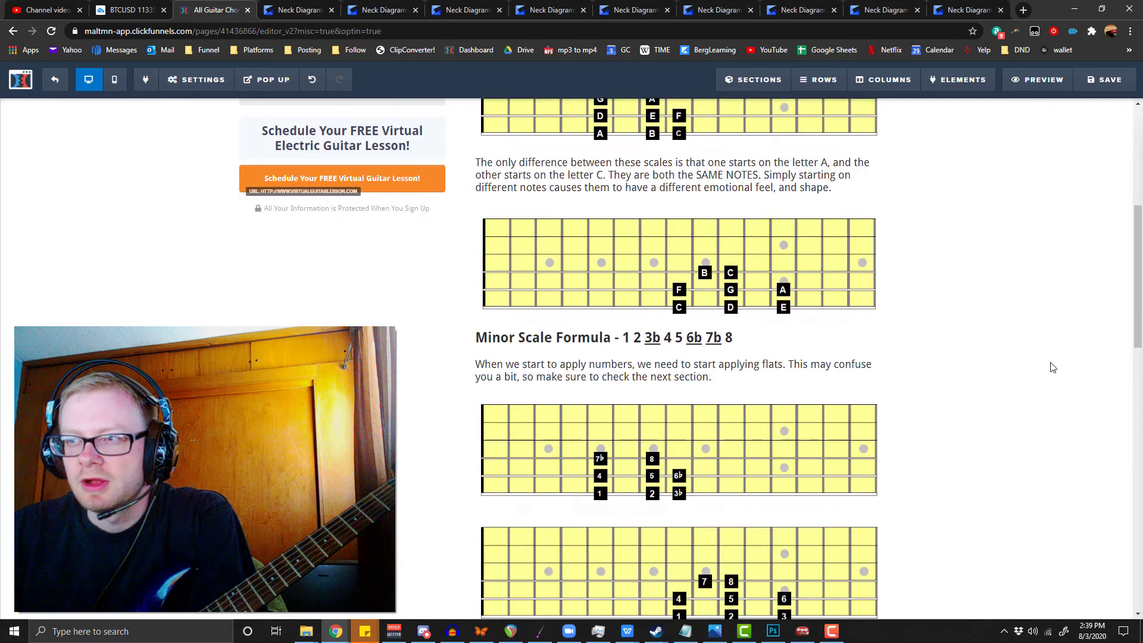
# - Scroll past the flats to the minor and major triad diagrams and the indicator-note explanation
pyautogui.scroll(-3)
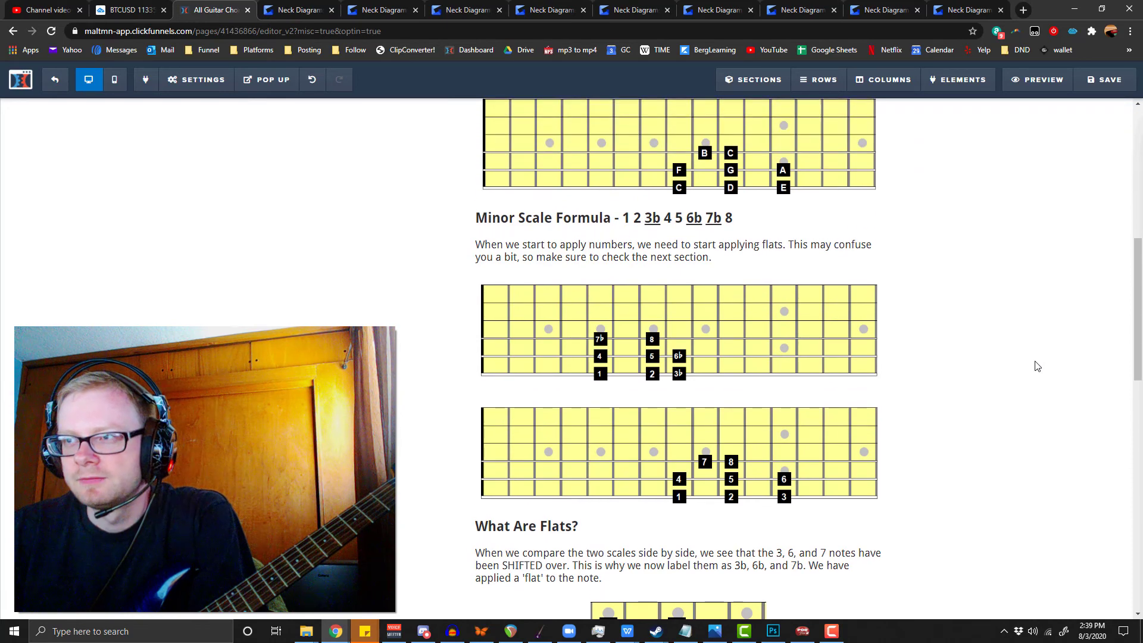
pyautogui.scroll(3)
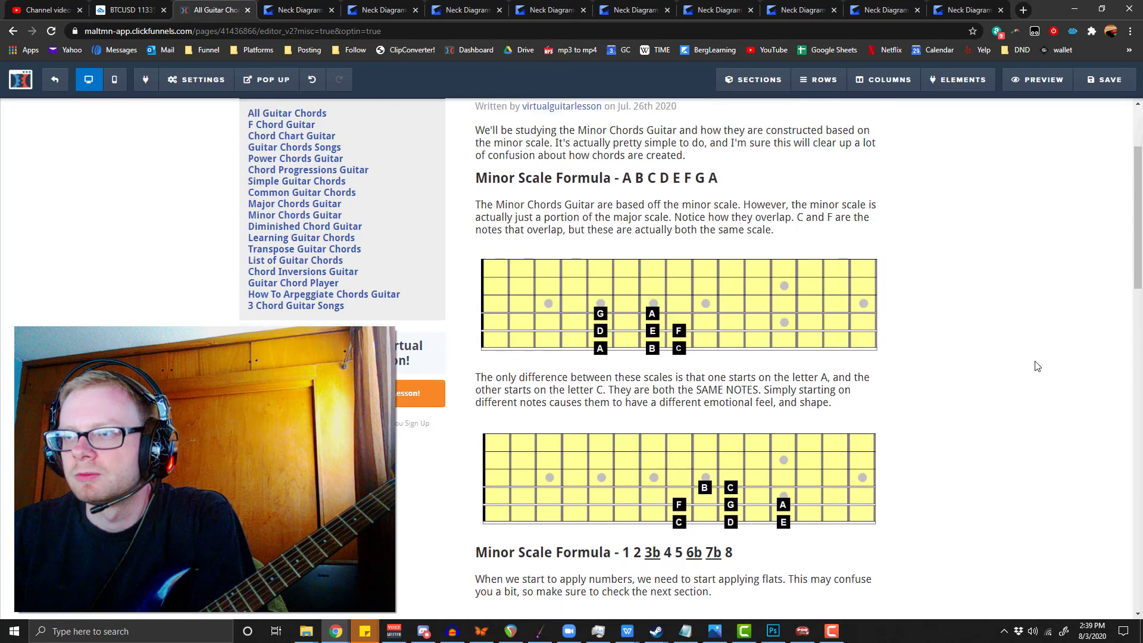
pyautogui.scroll(-3)
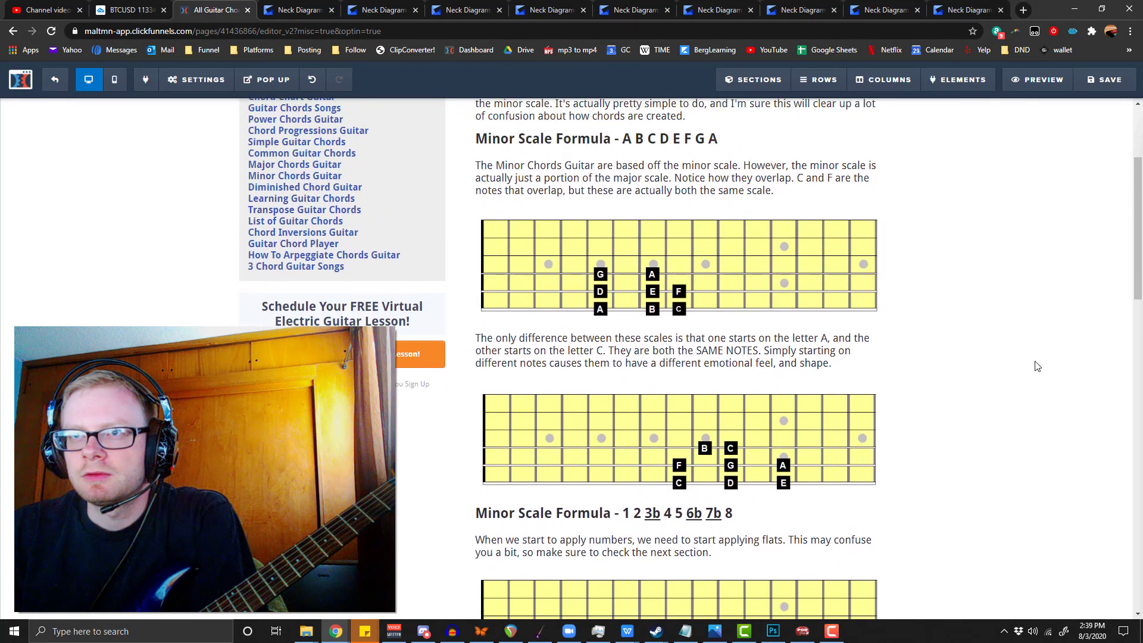
pyautogui.scroll(-3)
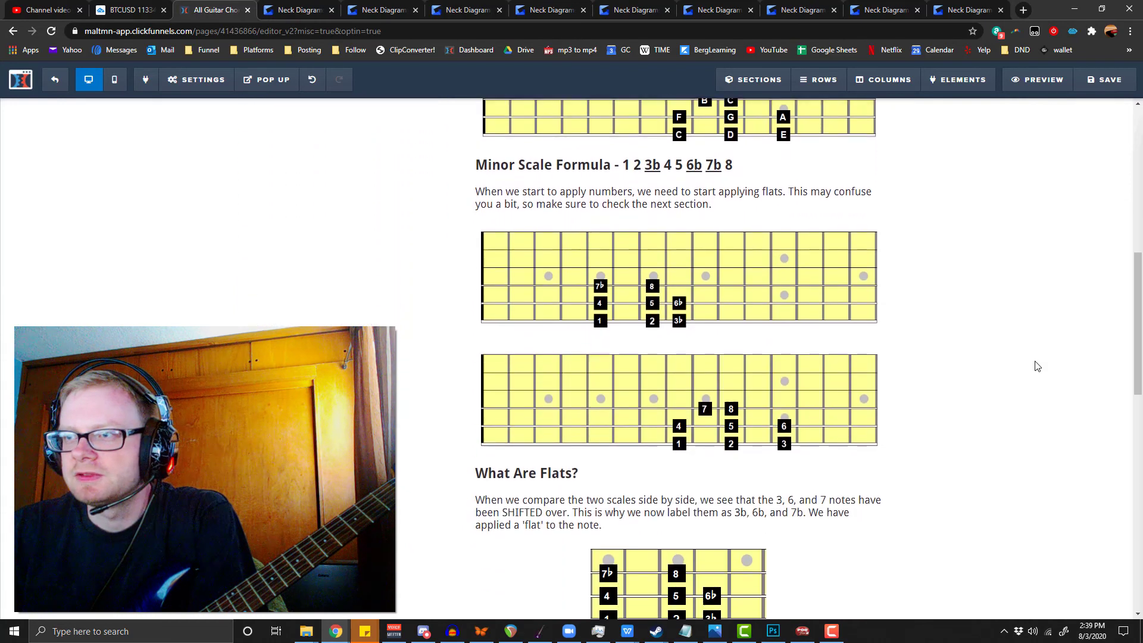
pyautogui.scroll(-3)
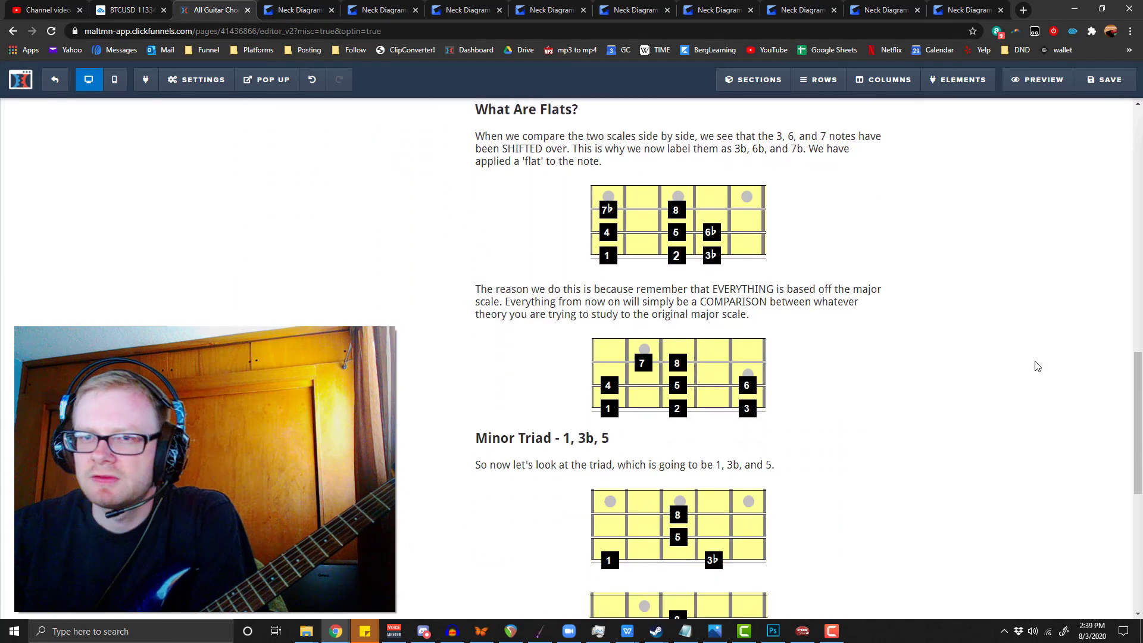
pyautogui.scroll(-3)
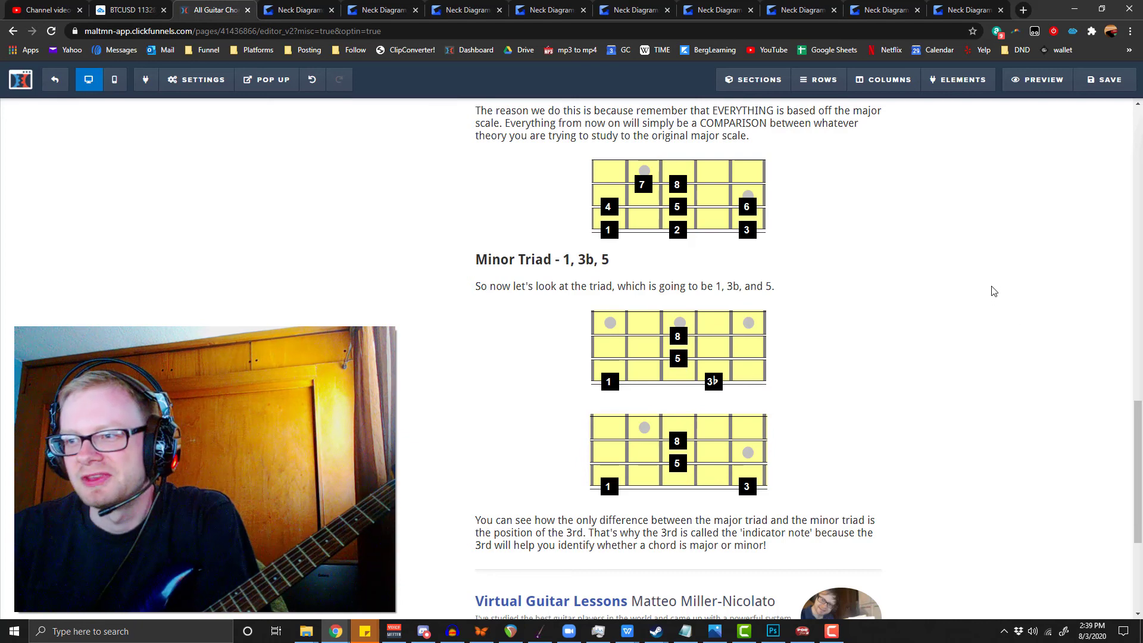
pyautogui.scroll(-3)
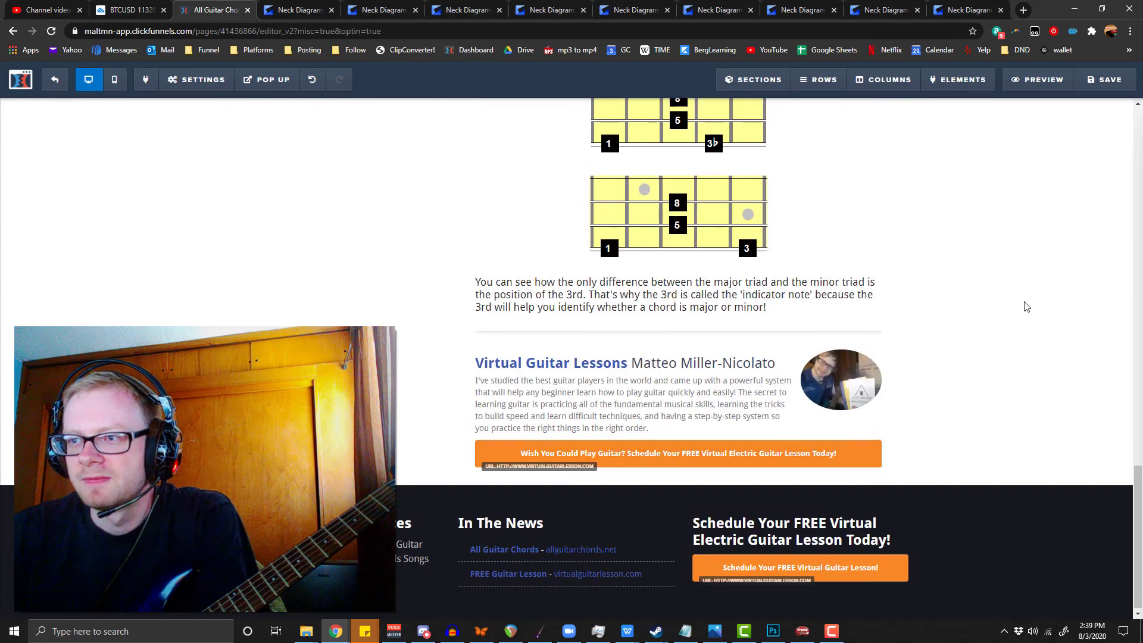
pyautogui.scroll(3)
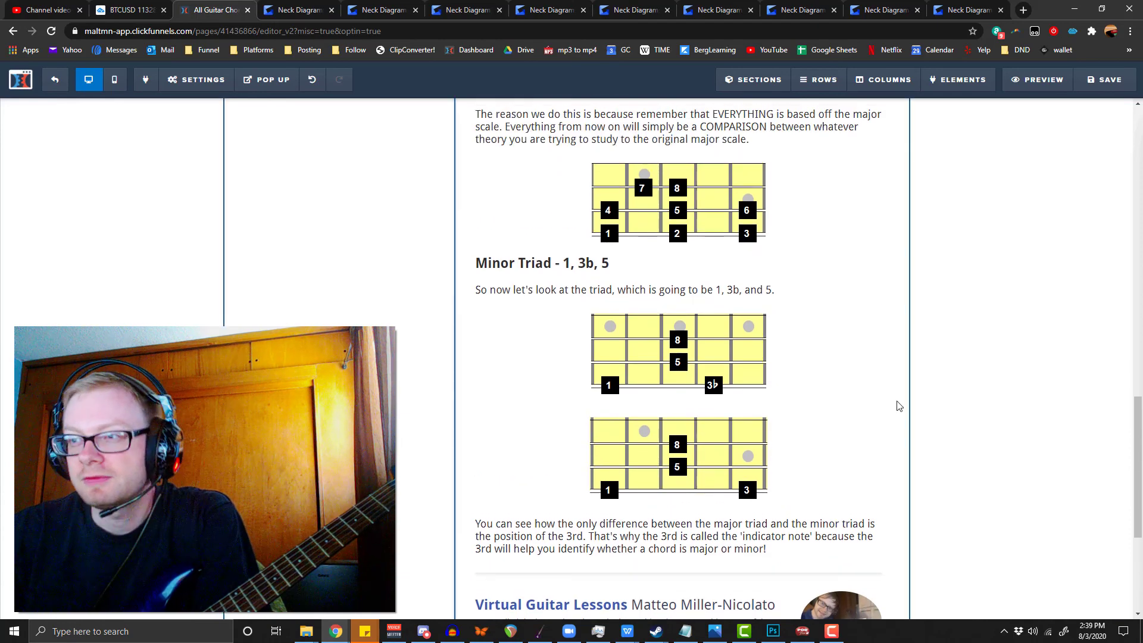